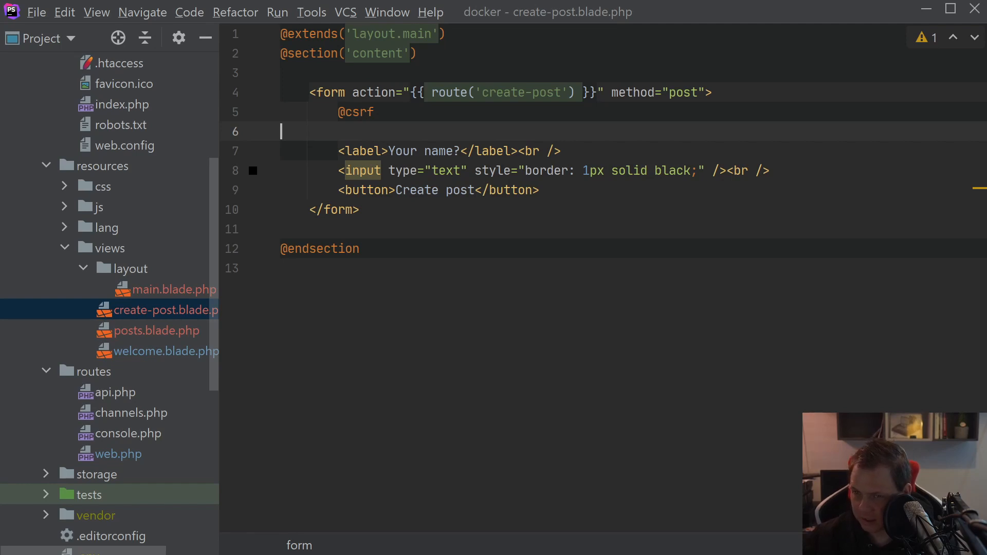
mouse_move(423, 226)
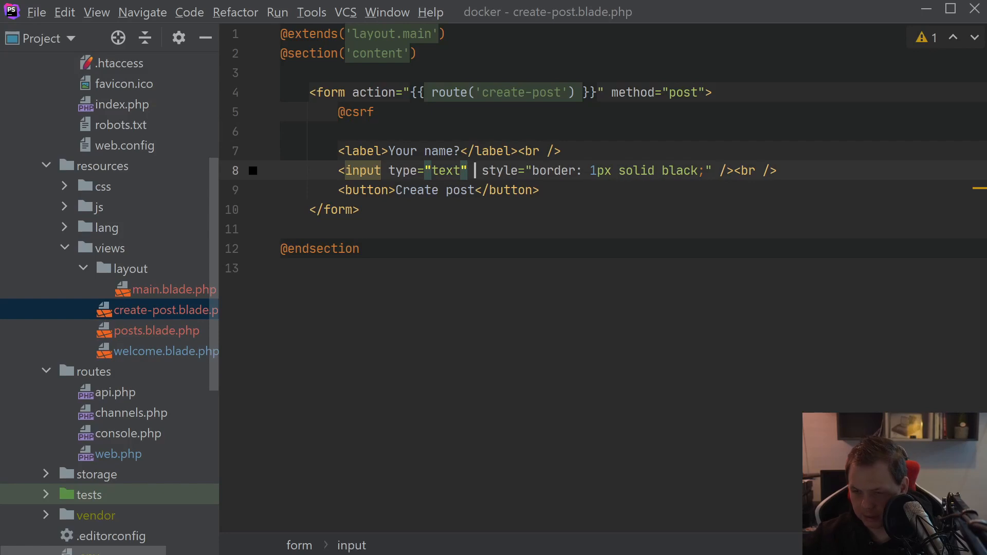
Make the first form field a Title label with an input named title.
text(name="your")
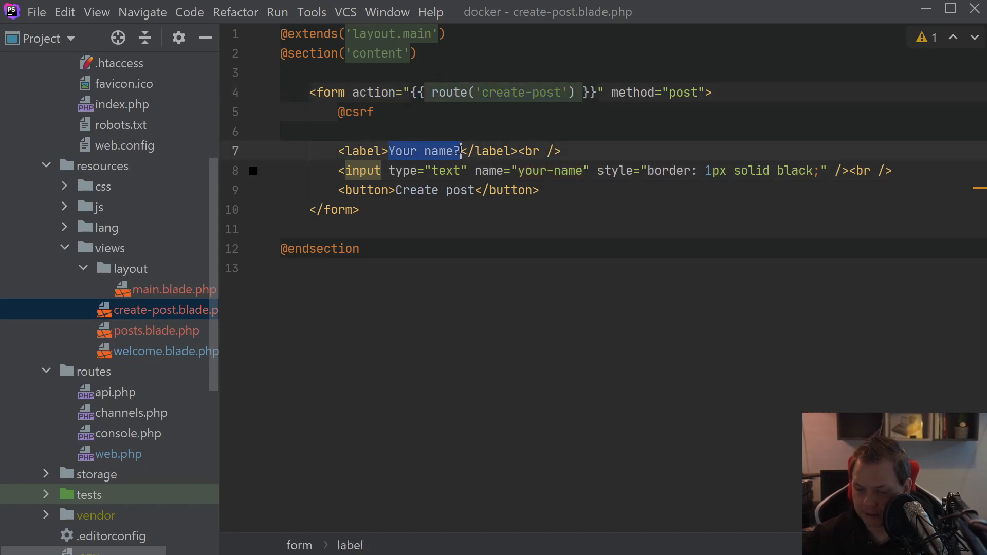
text(Post title)
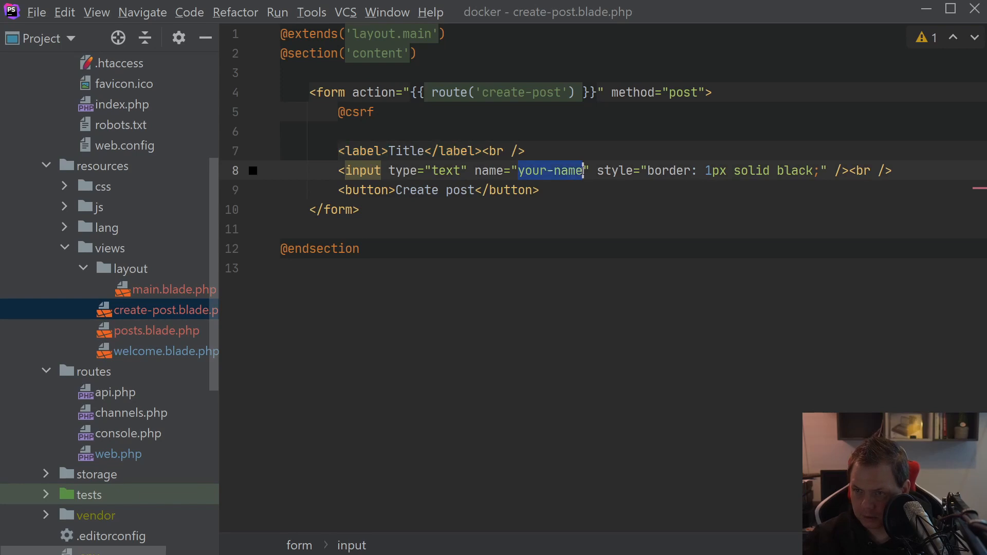
text(title)
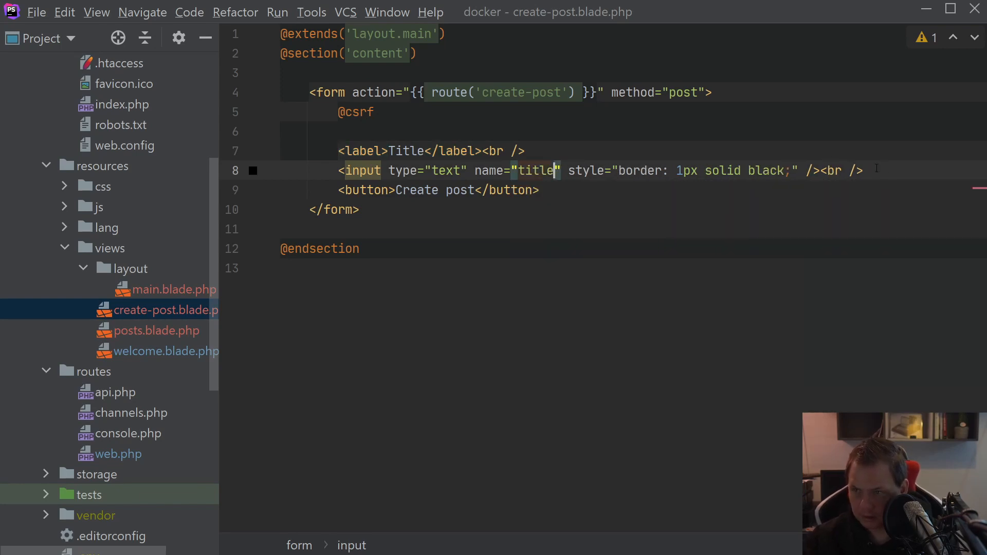
Duplicate the field block and change the copy to a Content label with an input named content.
text(<h)
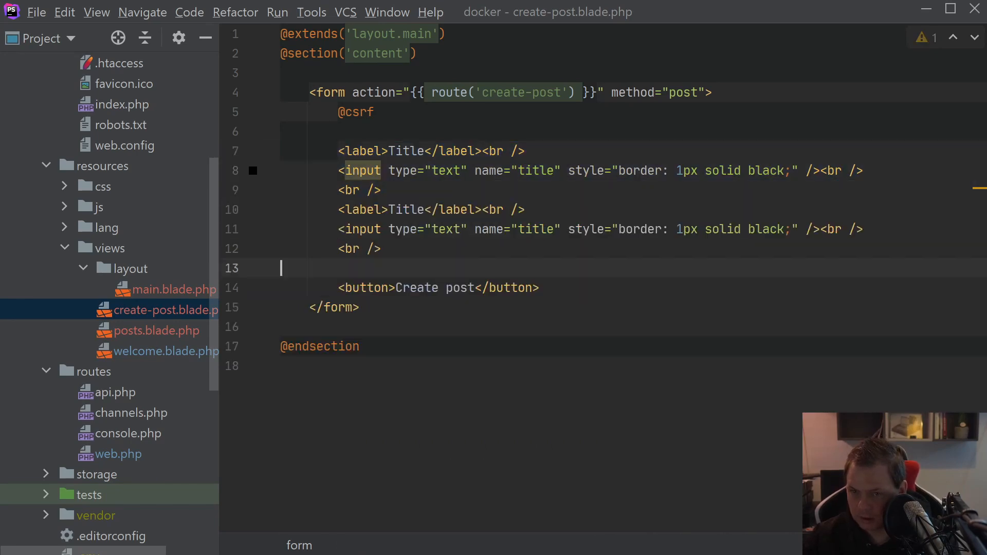
double_click(407, 210)
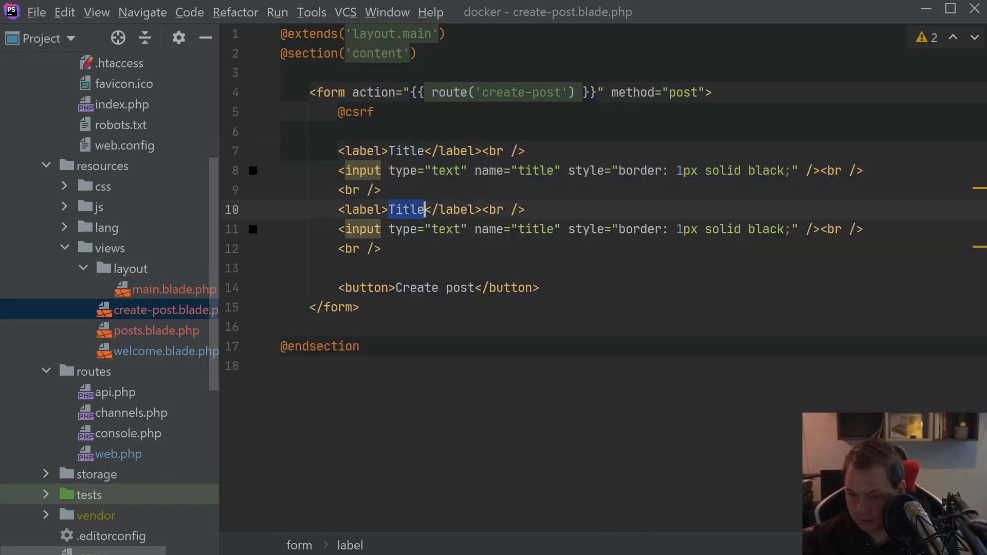
text(Content)
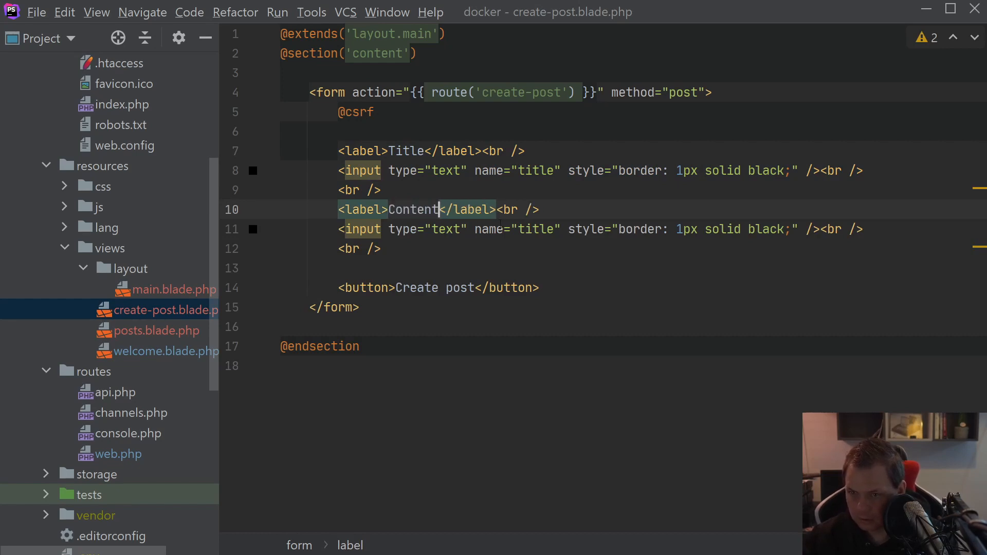
text(content)
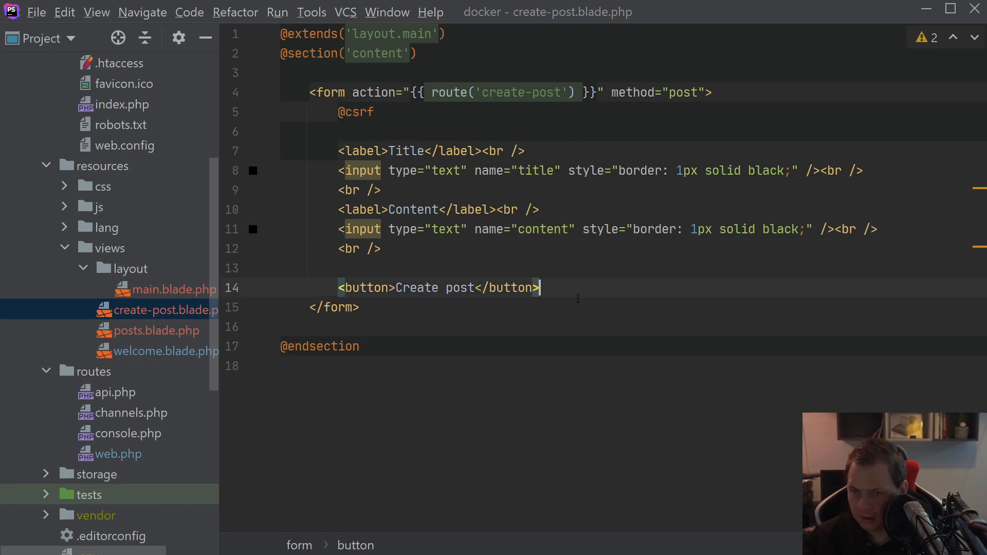
text(<hr />)
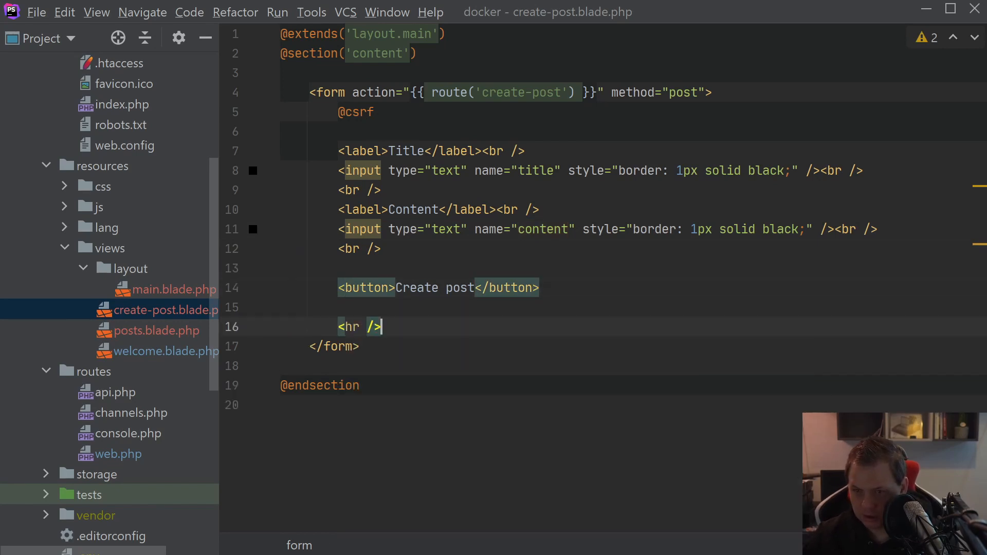
key(Backspace)
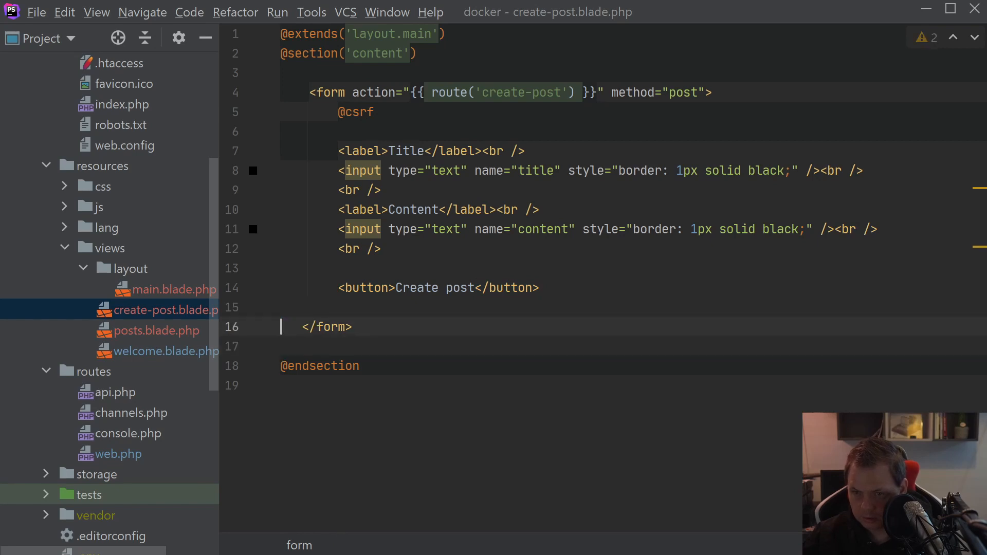
text(<hr />)
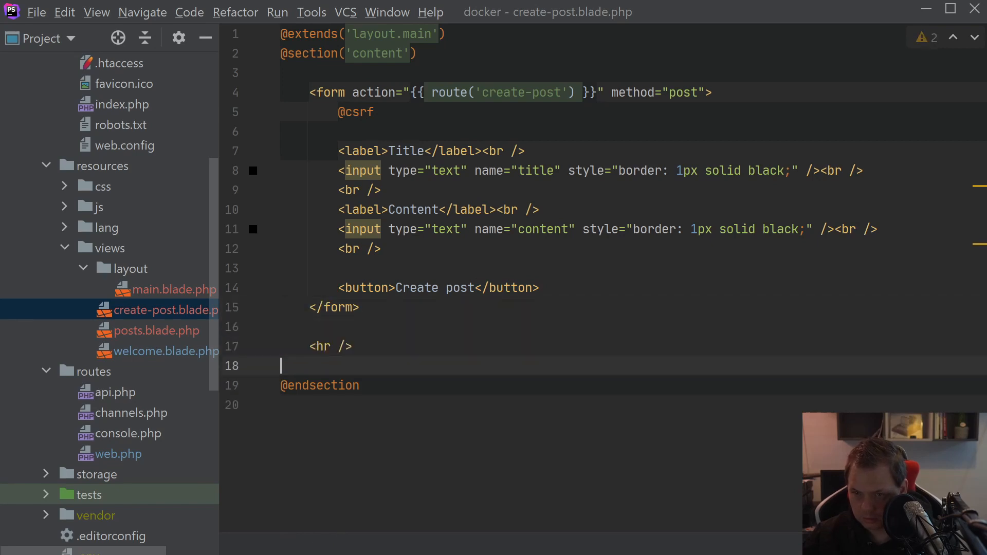
key(Enter)
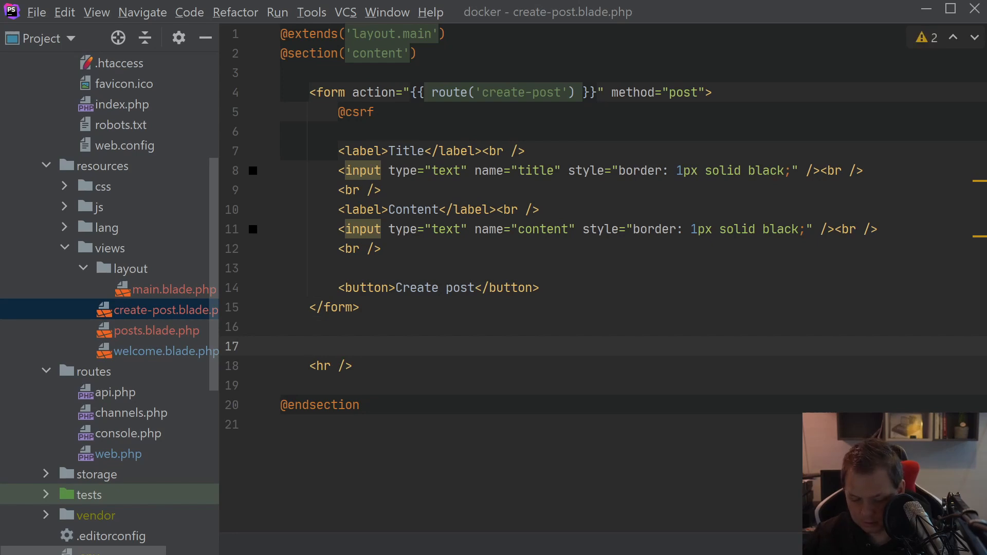
text(@if($)
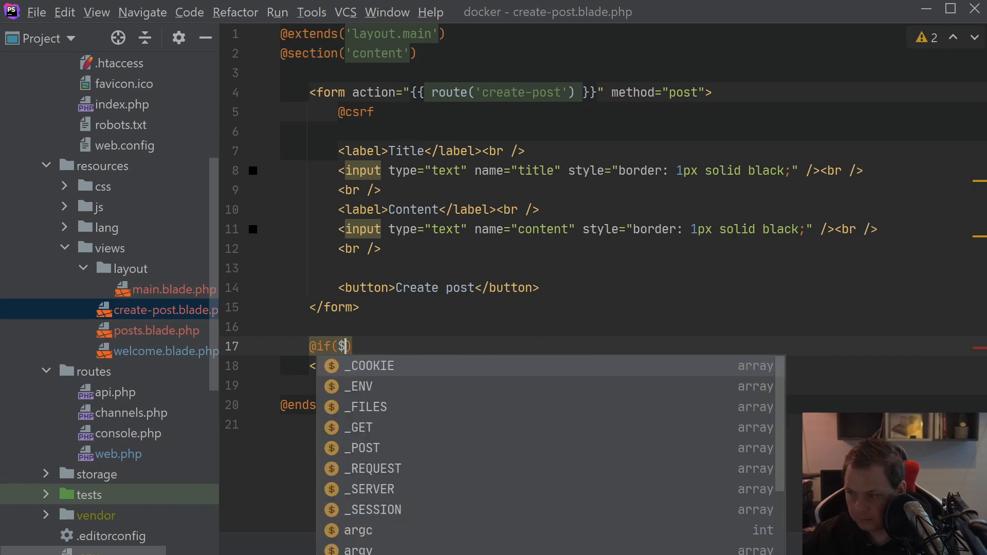
text(tit)
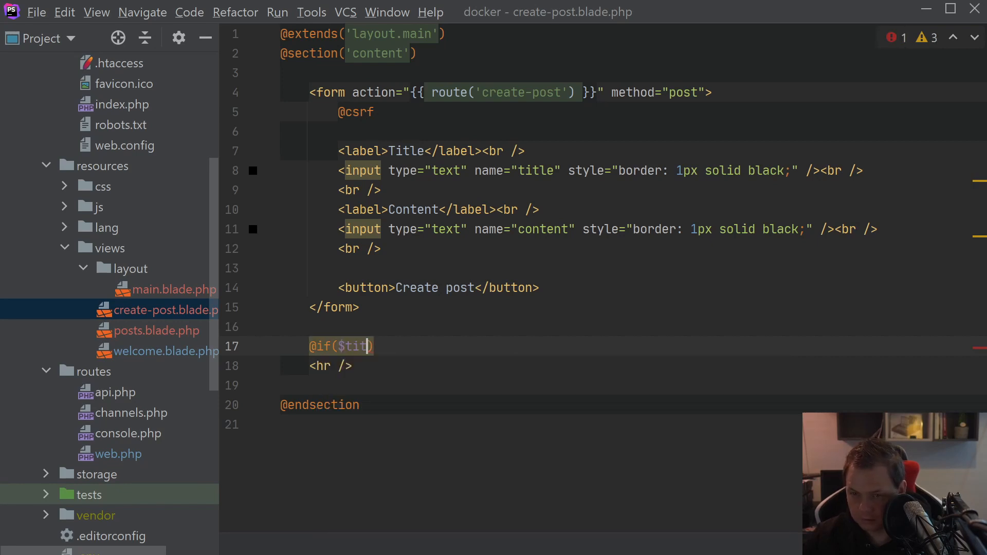
key(Backspace)
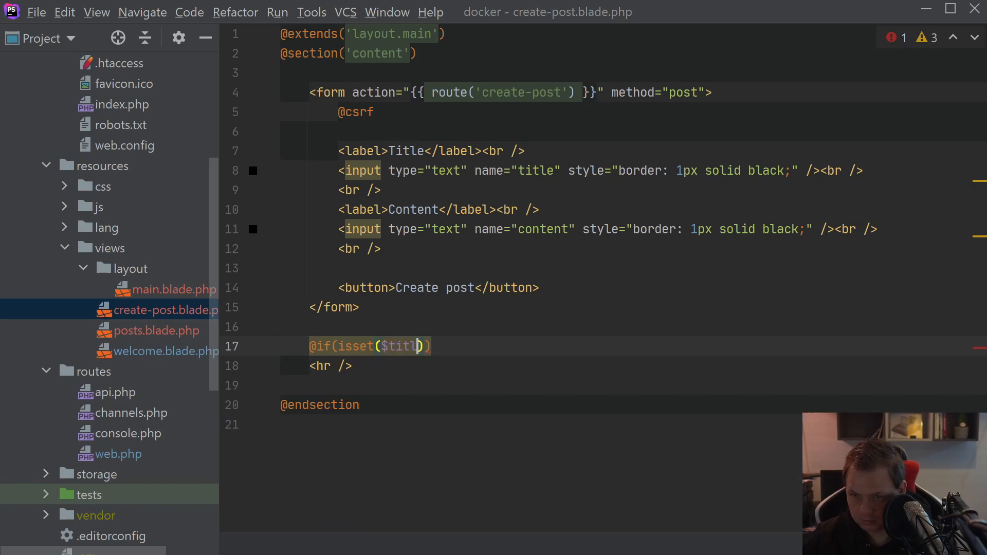
text(e)
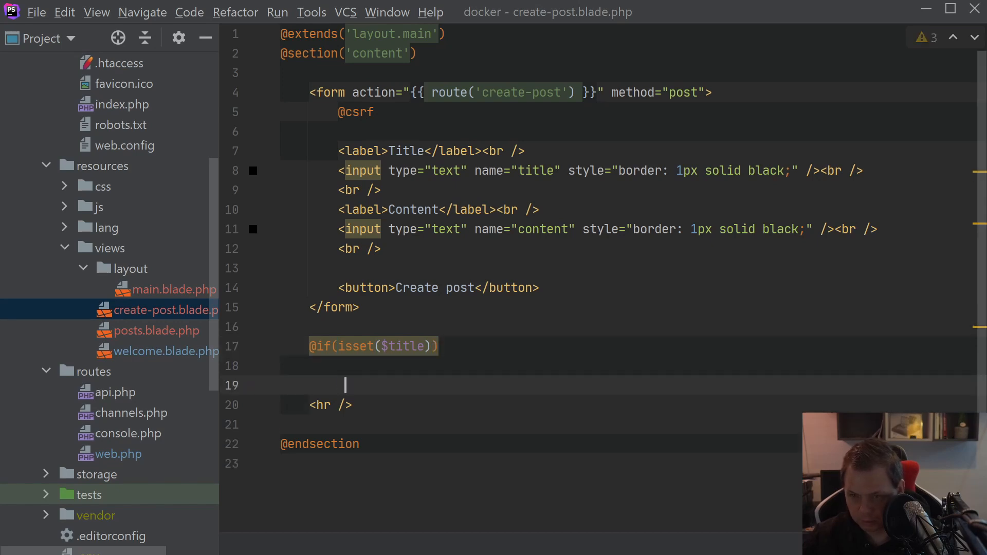
text(@endif)
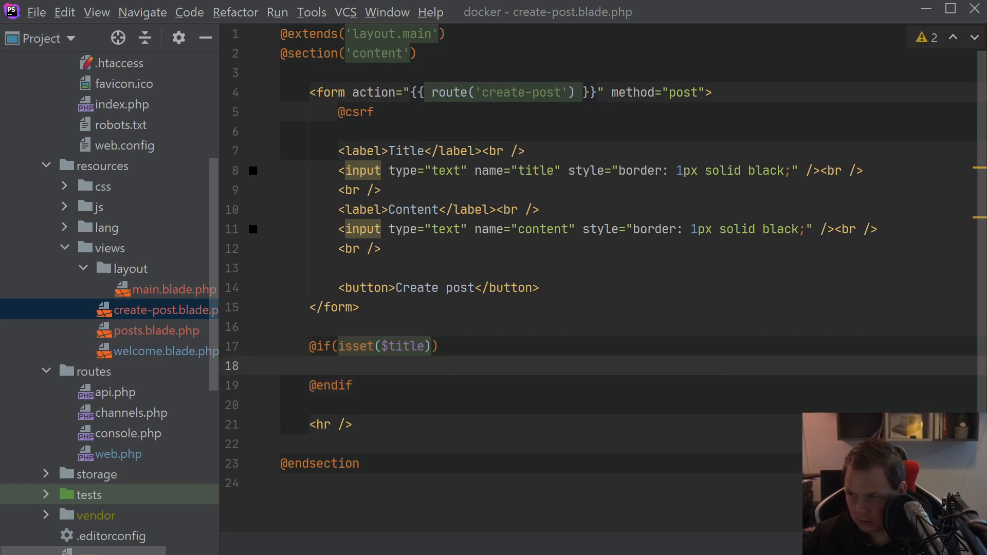
Inside the block, show Title: {{$title}}<br /> and Content: {{$content}} under the divider.
click(327, 424)
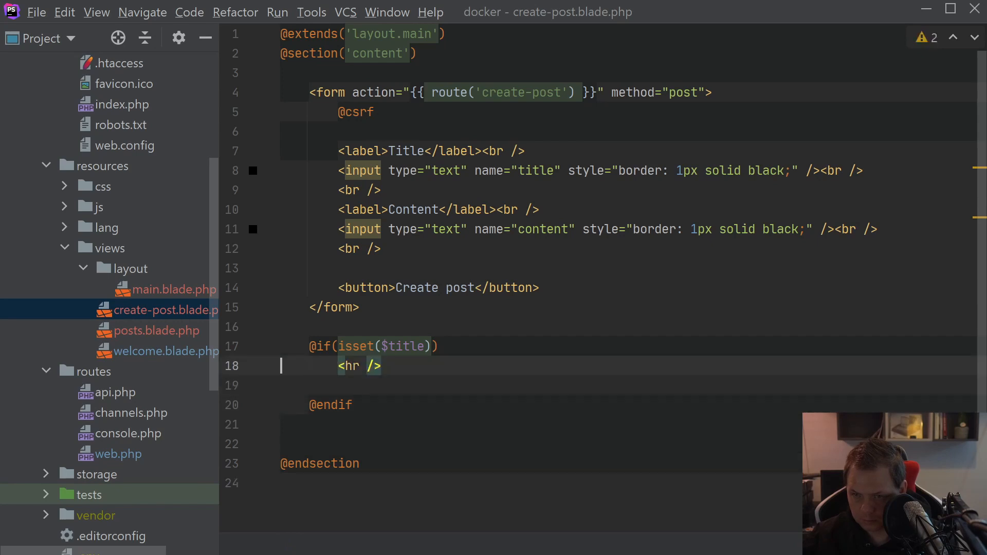
key(Enter)
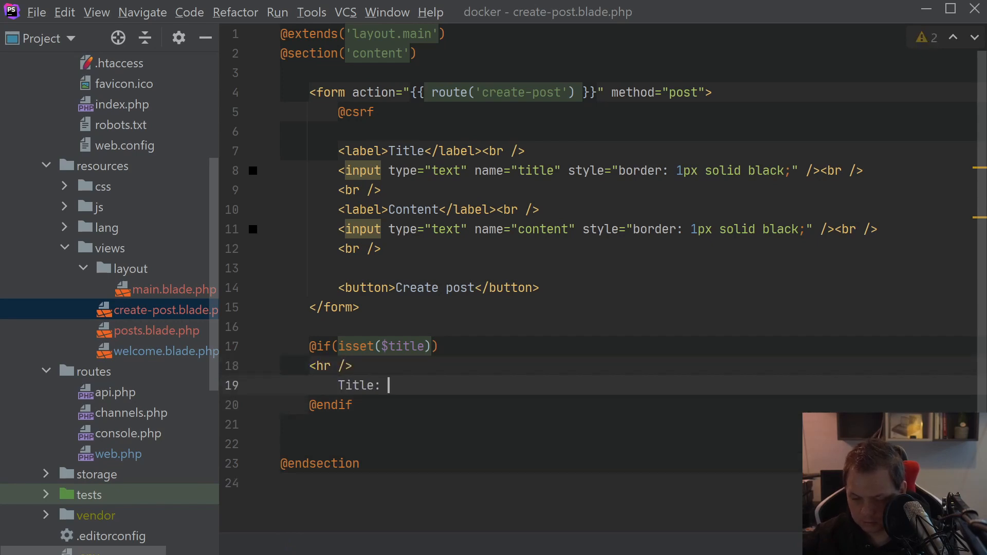
text({{$title}})
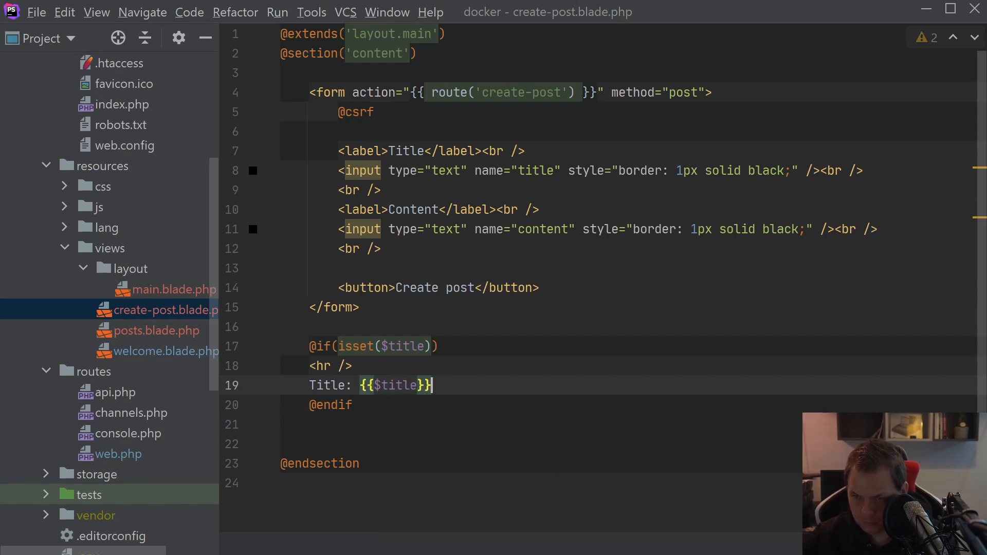
text(<br />)
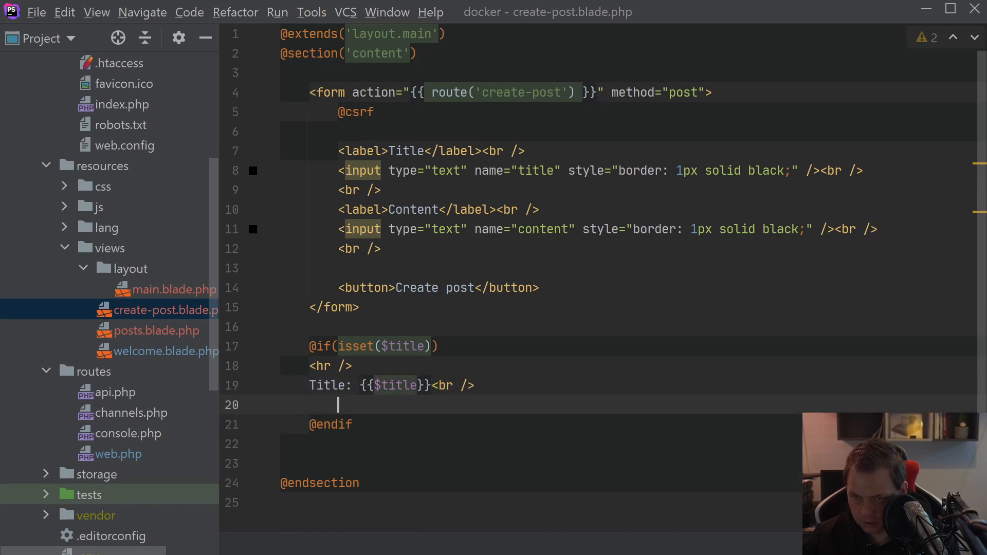
text(Content: {{$co)
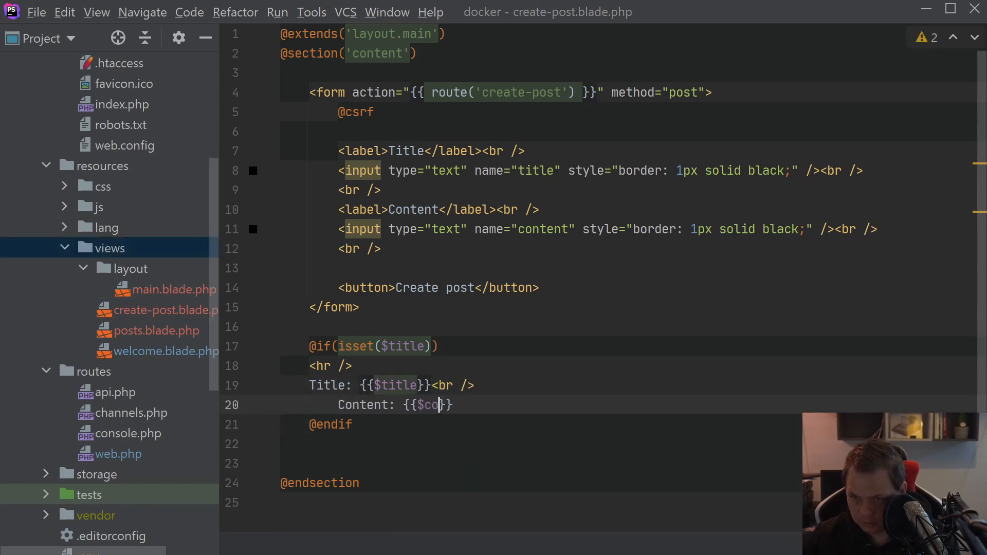
text(ntent)
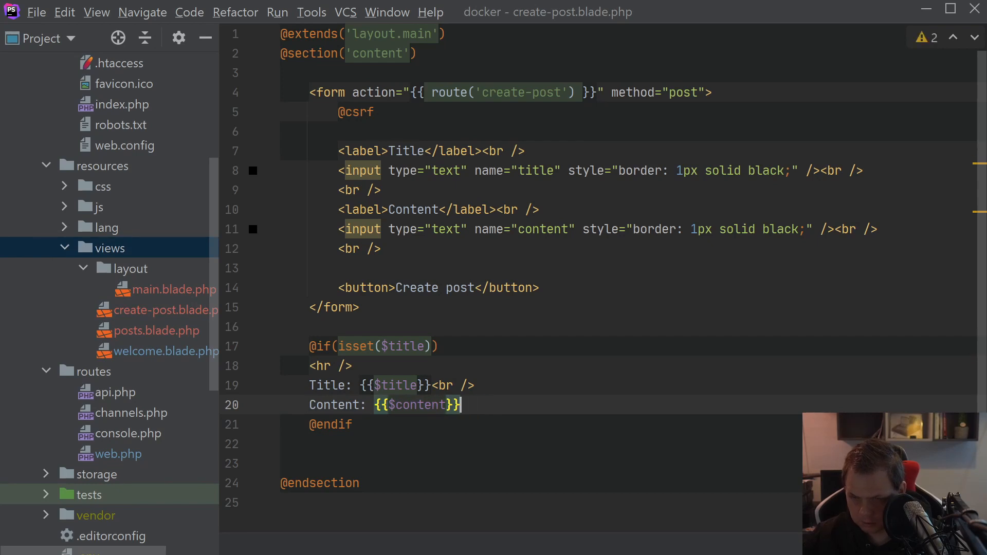
mouse_move(751, 322)
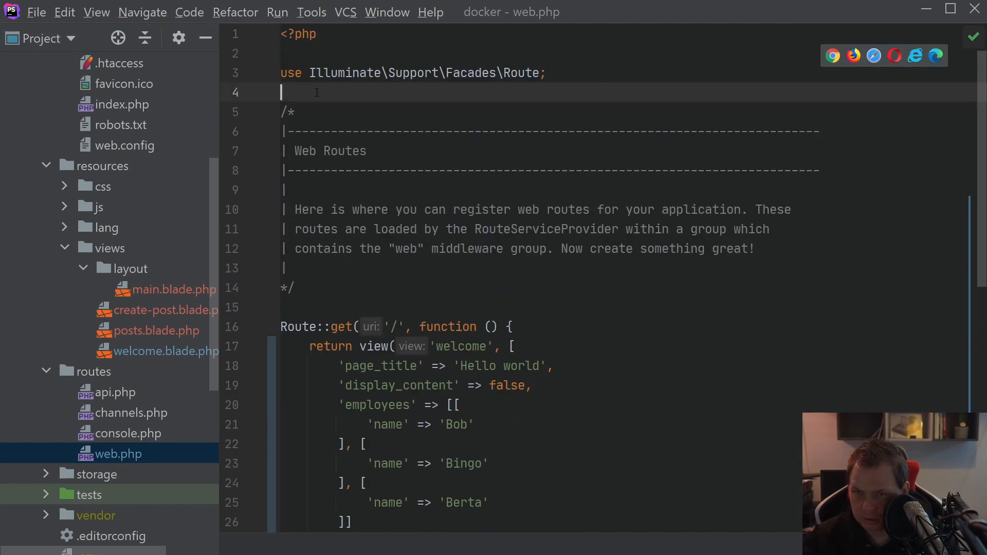
In routes/web.php, add 'use Illuminate\Http\Request;' under the Route import via autocomplete.
text(use)
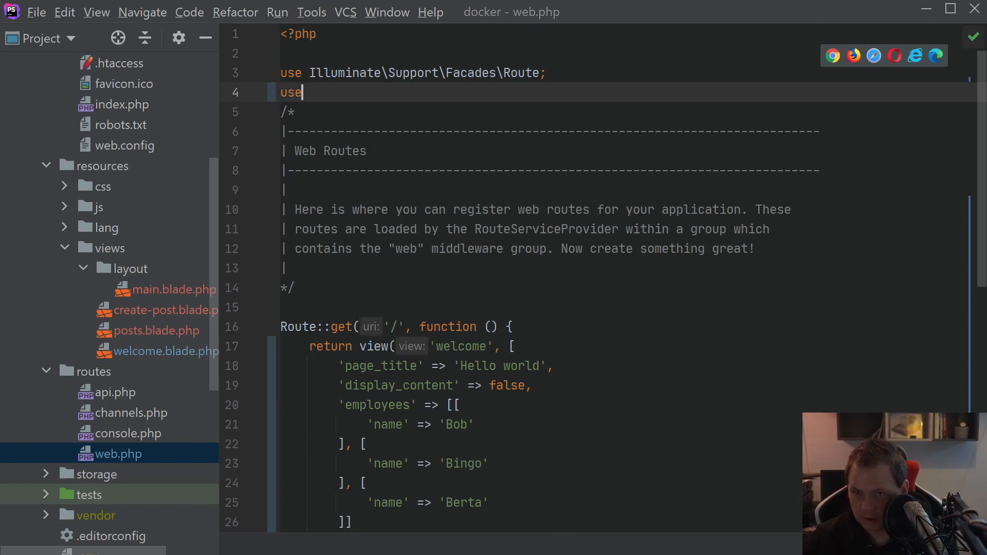
text(I)
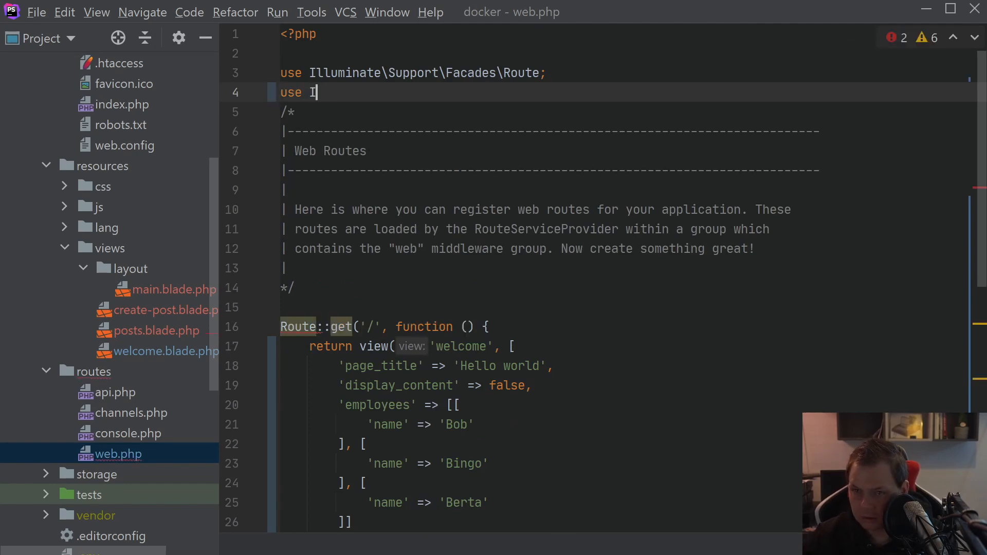
text(lluminate\Ht)
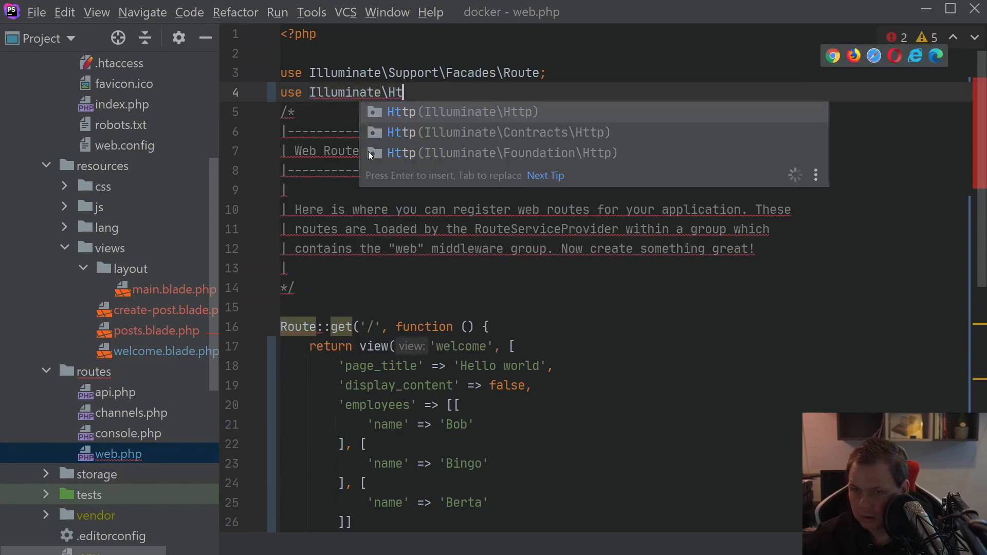
text(\REq)
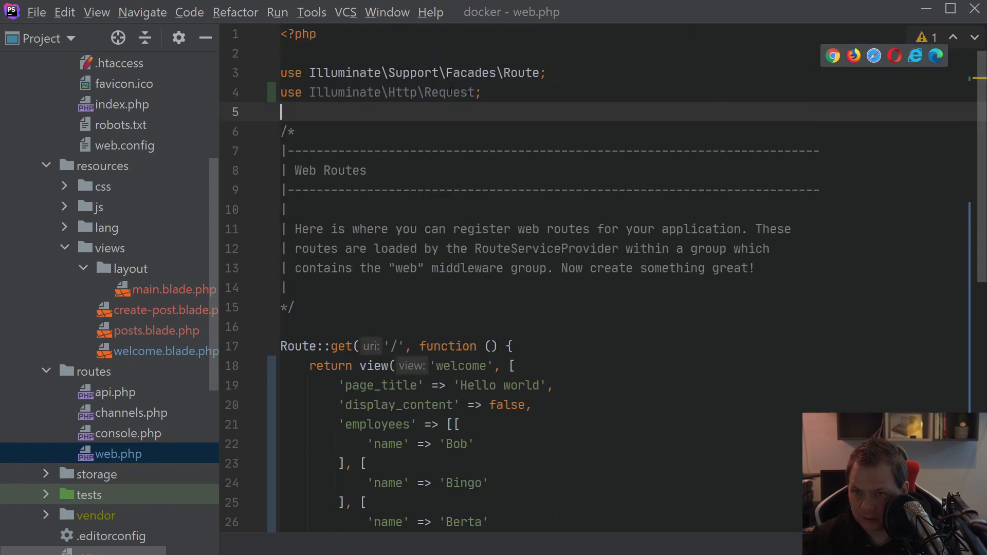
scroll(down, 3)
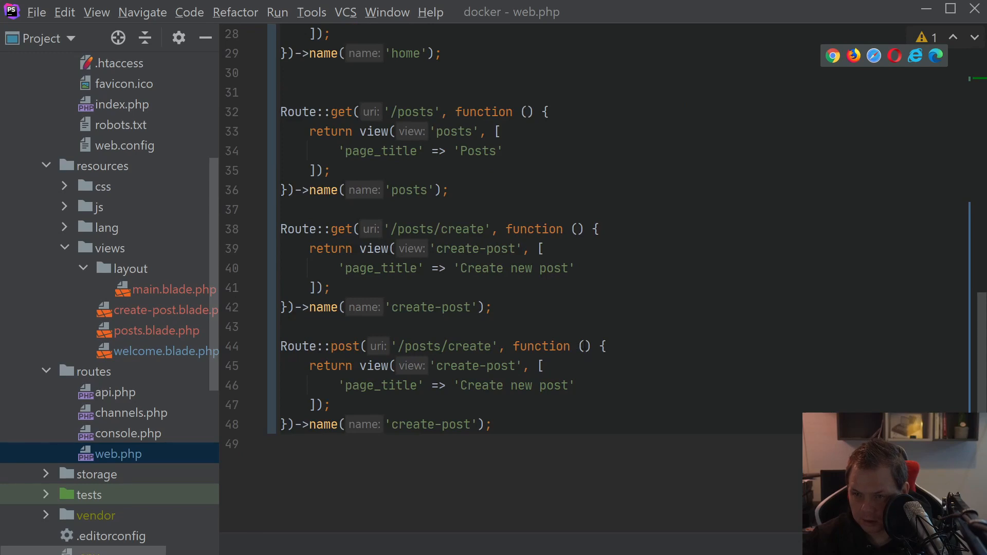
Give the POST route closure a Request $request and pass 'title' => $request->get('title') to the view.
text(Request $request)
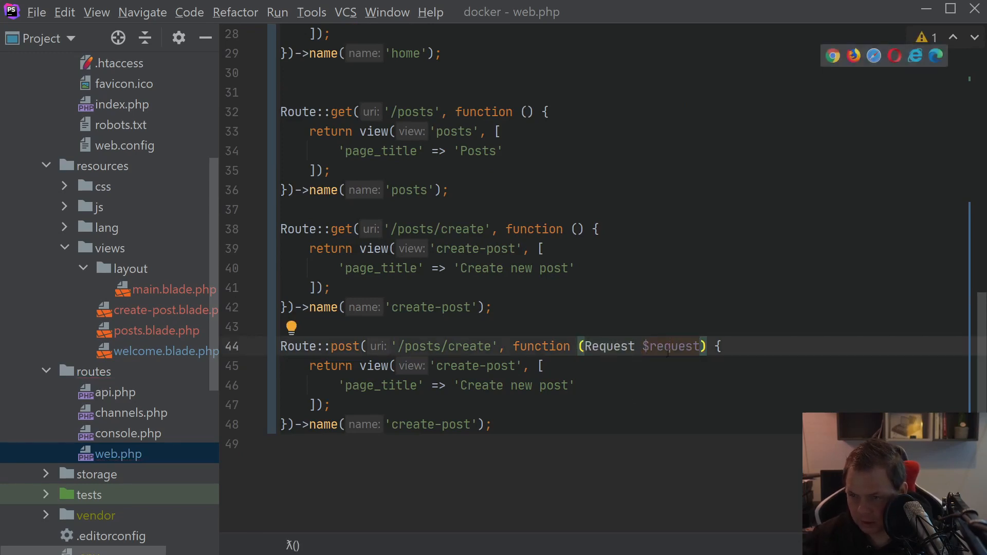
double_click(671, 347)
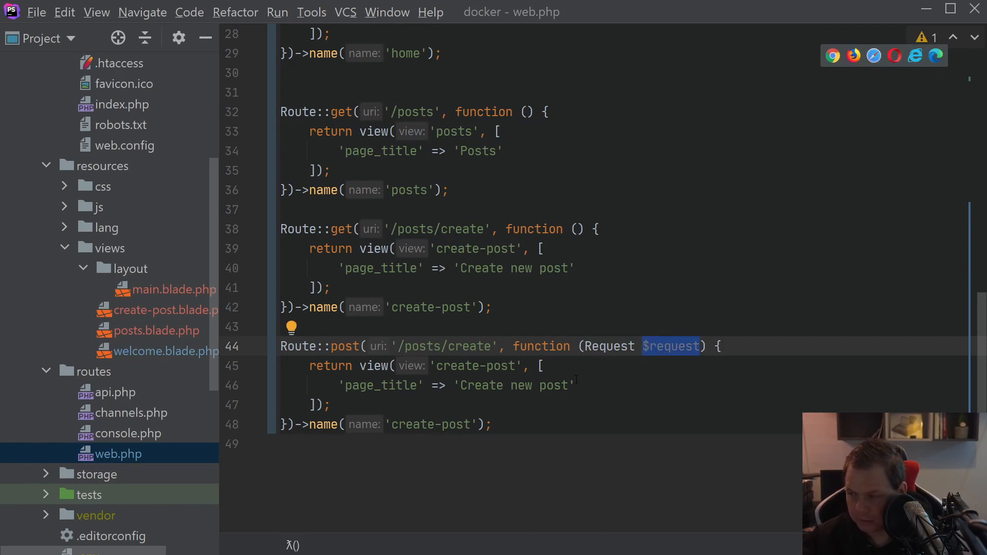
key(enter)
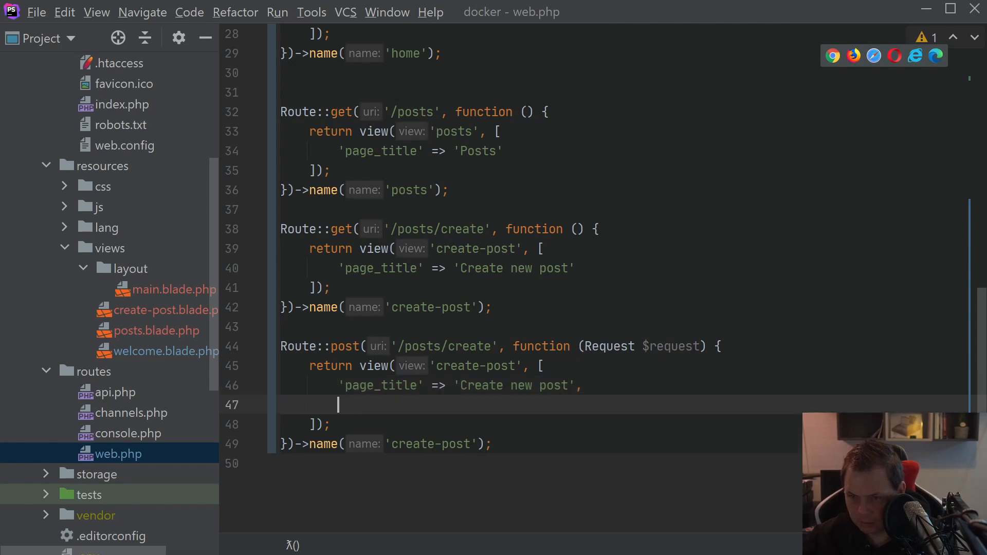
text('title' =>)
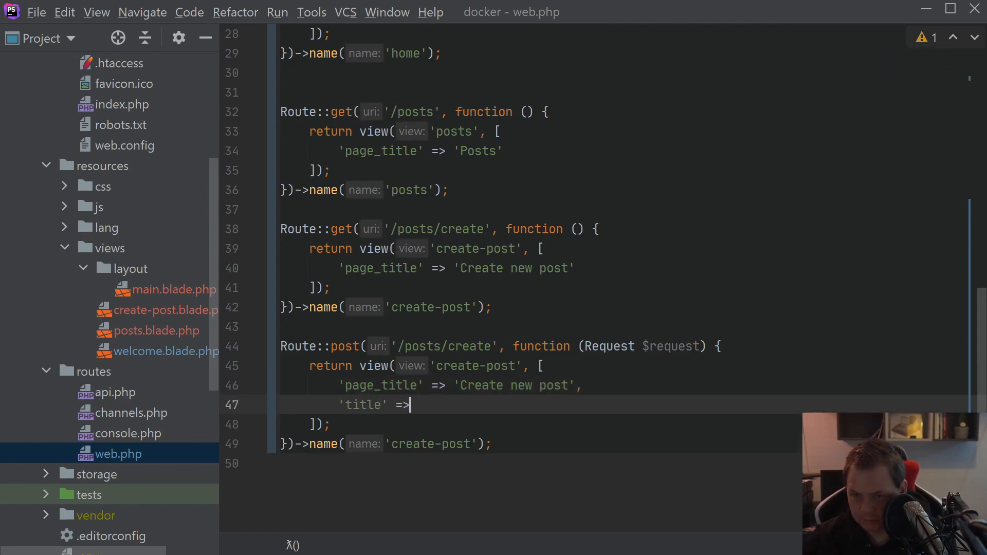
text($request-get(''))
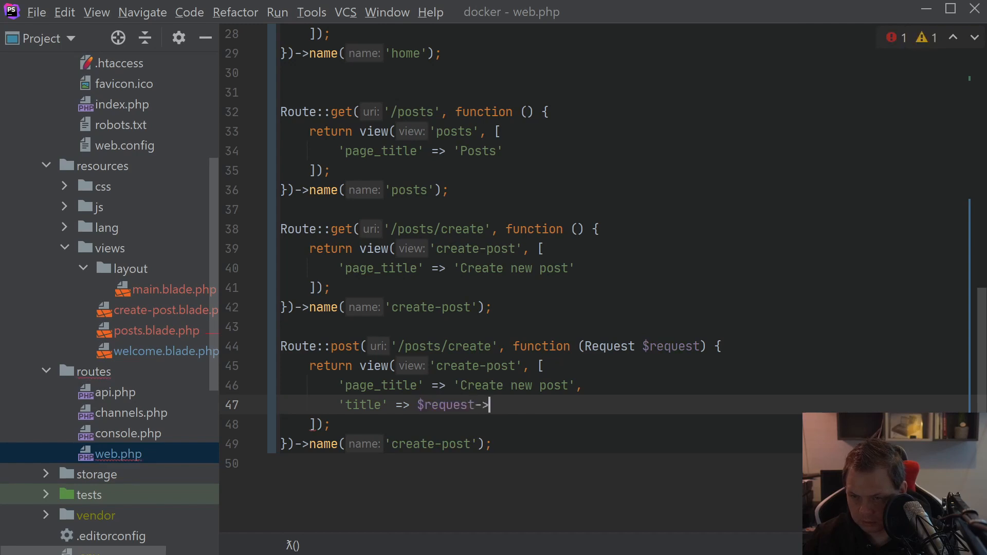
text(get('title'),)
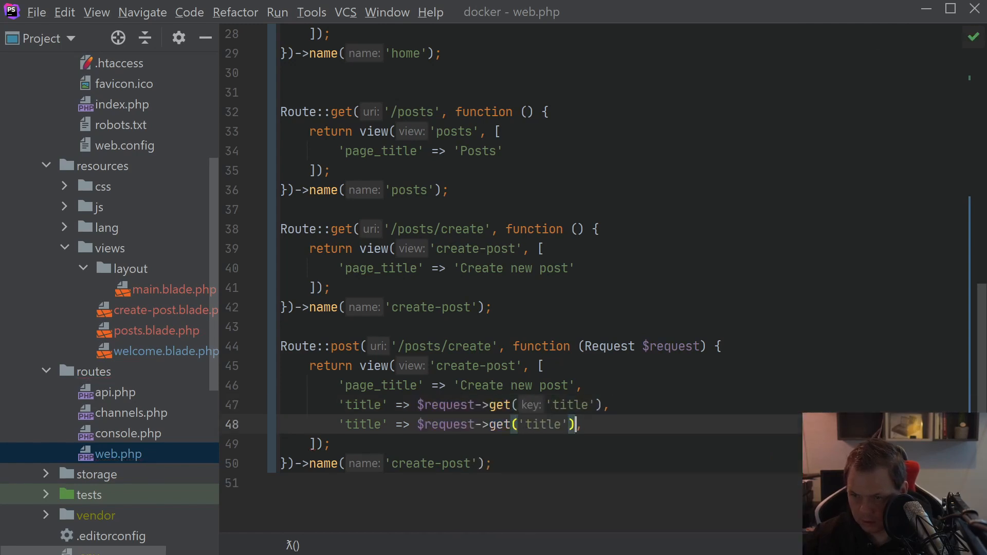
Add a second view entry 'content' => $request->get('content').
text(content)
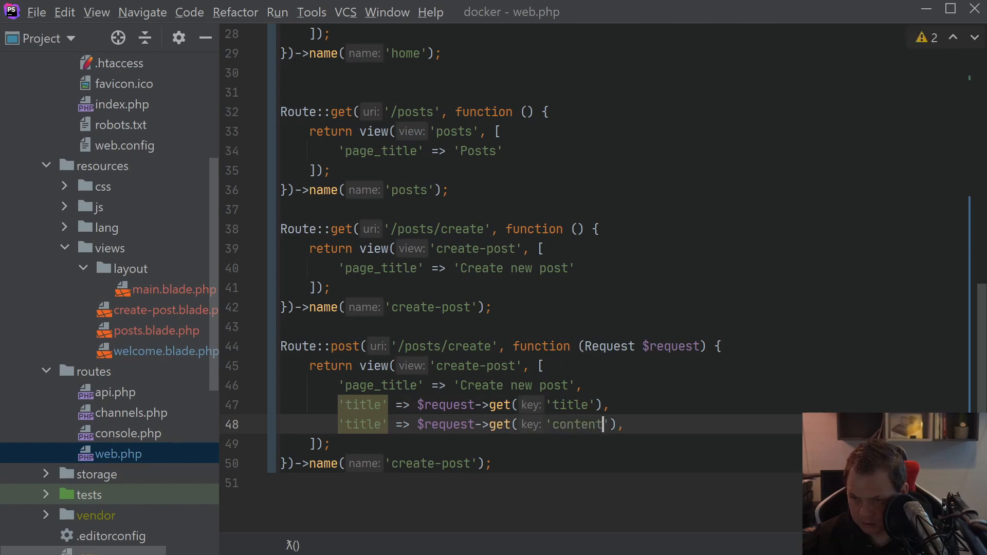
double_click(363, 425)
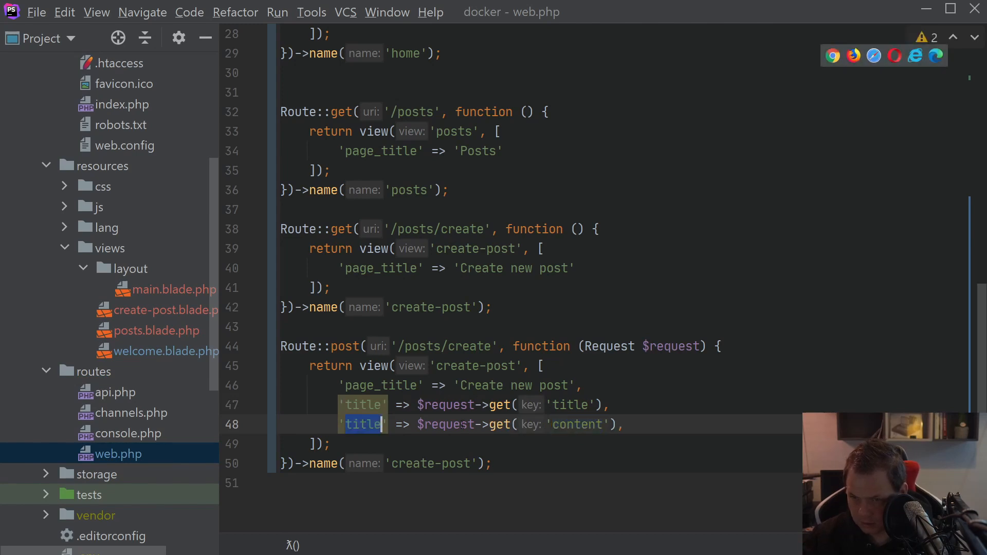
text(content)
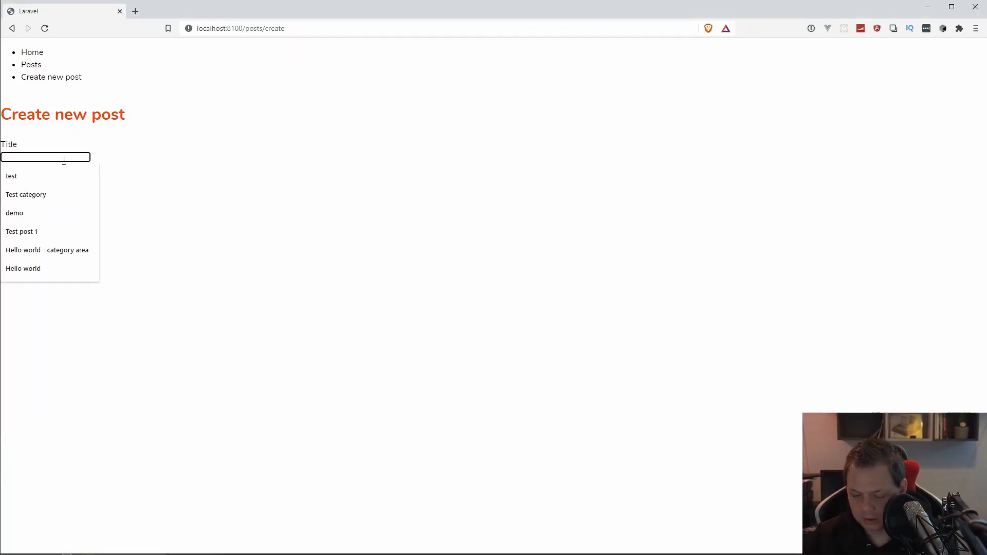
Submit the Create new post form with title 'First post title' and content 'test content'.
text(First post title)
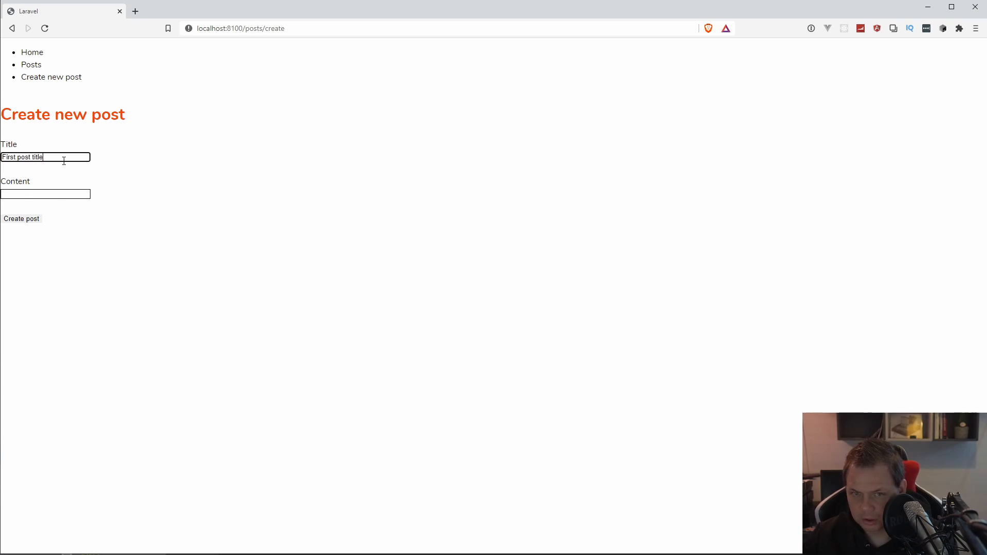
text(test content)
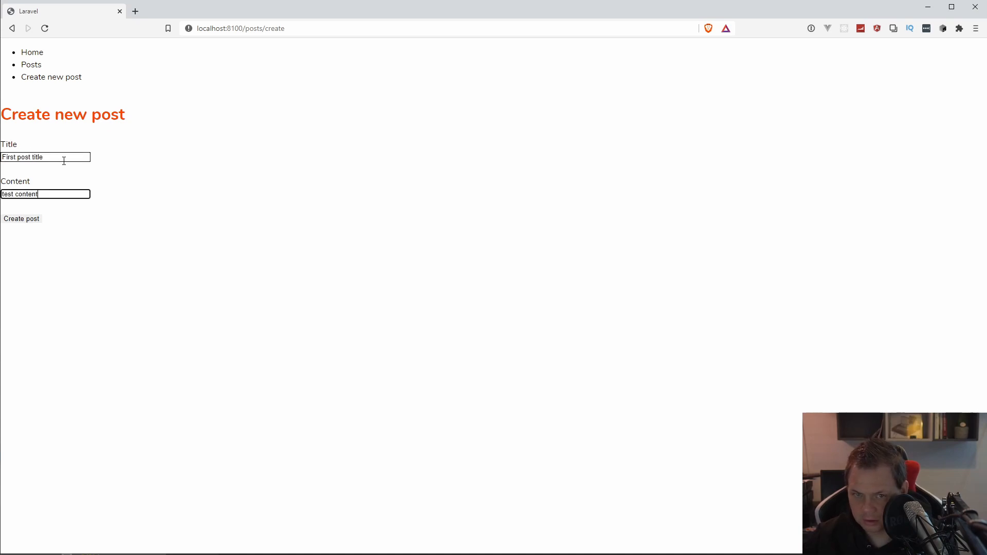
click(21, 218)
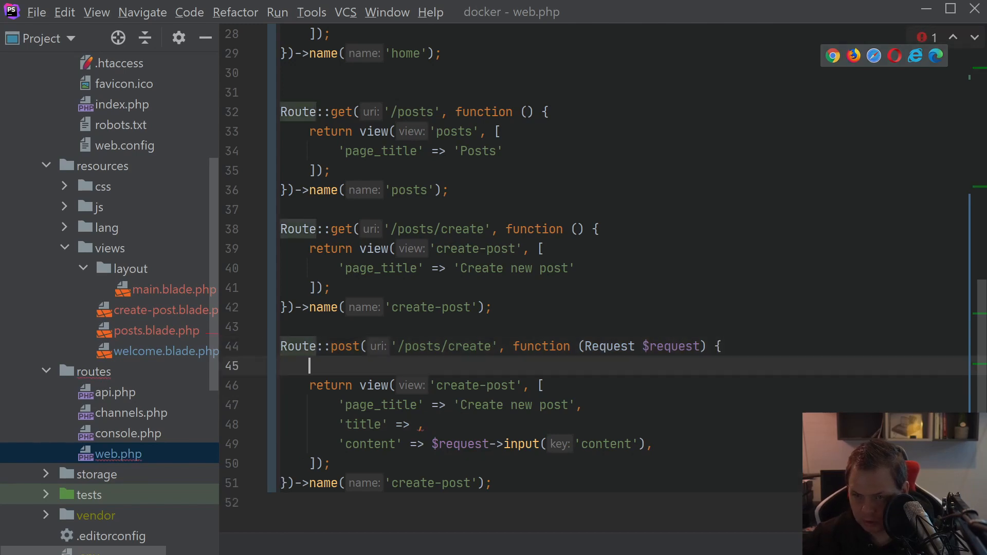
Store $request->input values in $post_title and $post_content, pass them to the view, then go to posts.blade.php.
text($post_title = $request->input('title');)
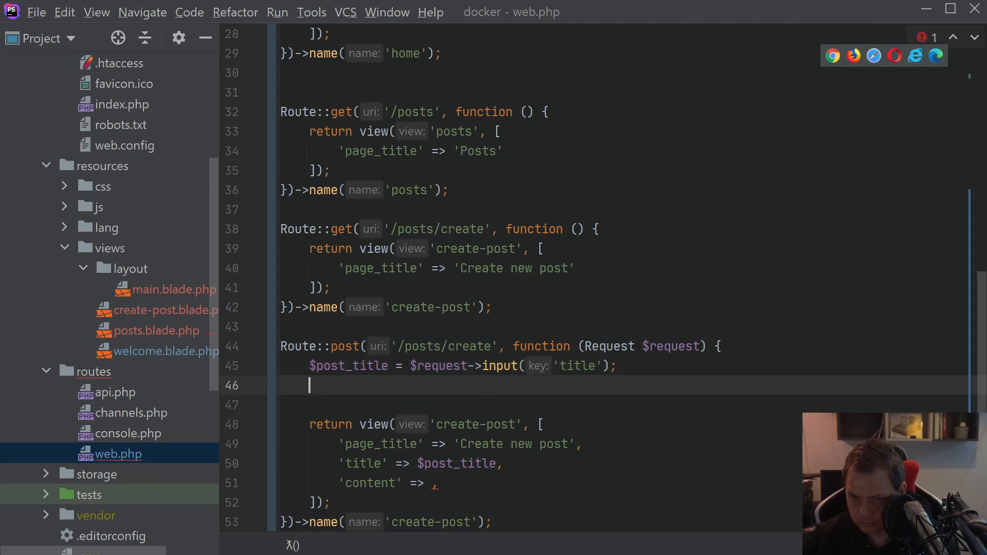
text($po)
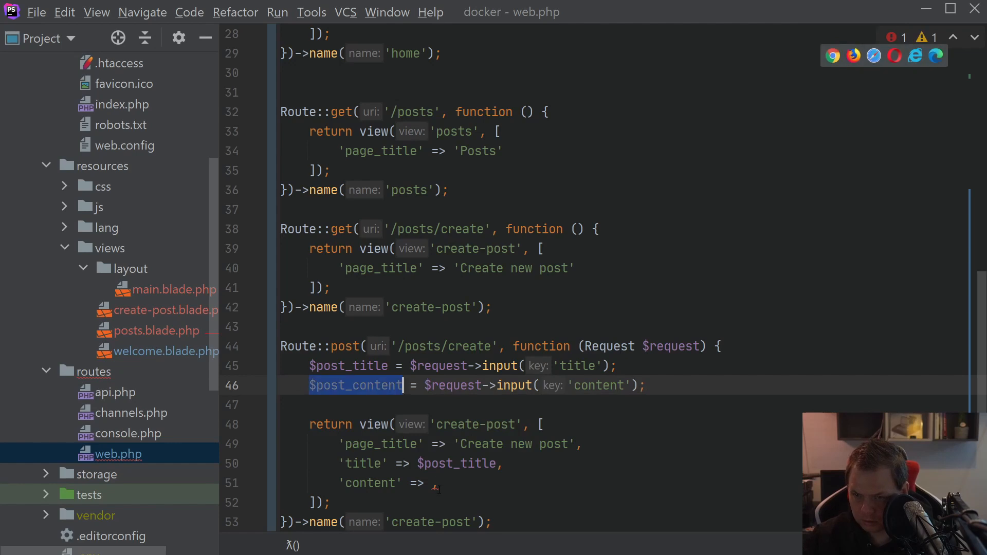
text($post_content)
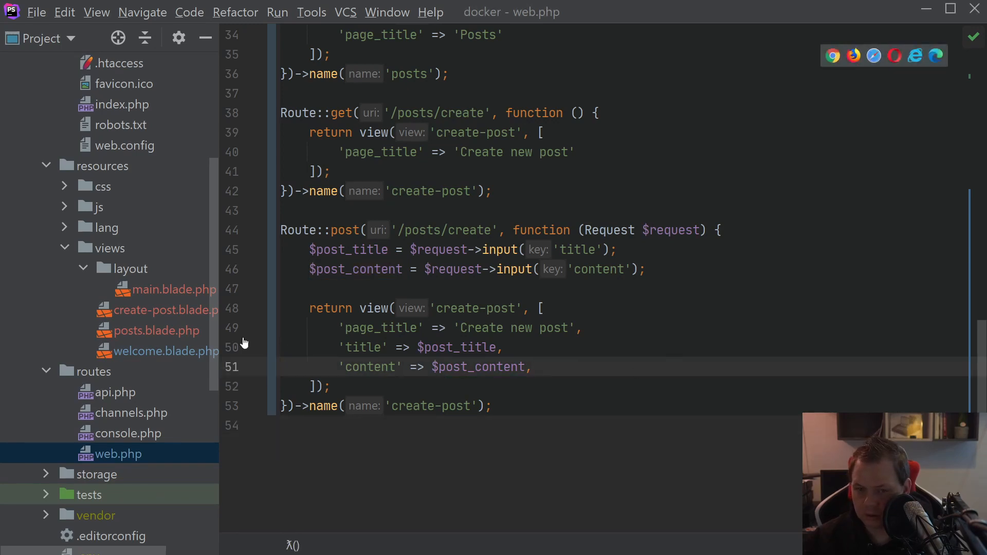
click(156, 330)
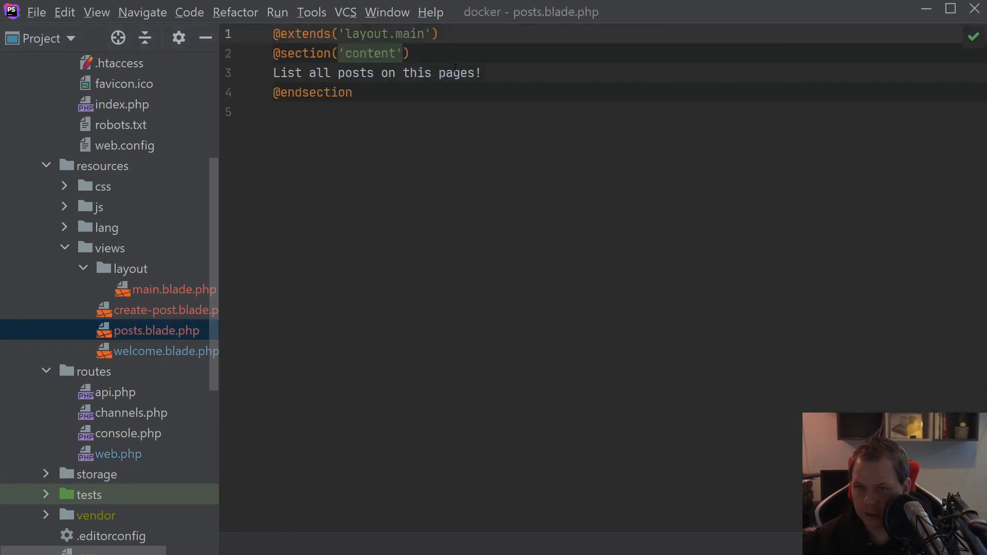
Insert a 'Page: {{ $page }}' line inside the content section of posts.blade.php.
triple_click(377, 72)
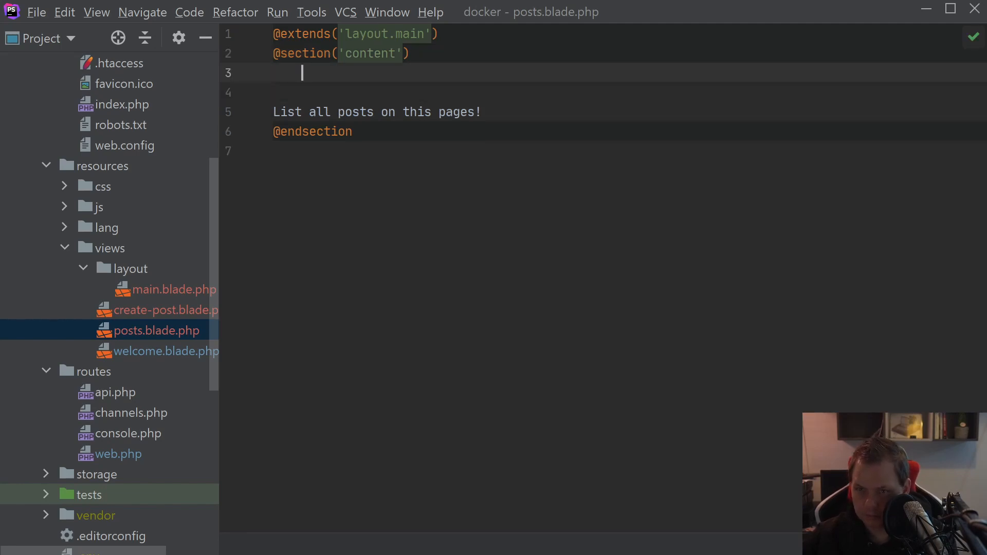
text(Page number)
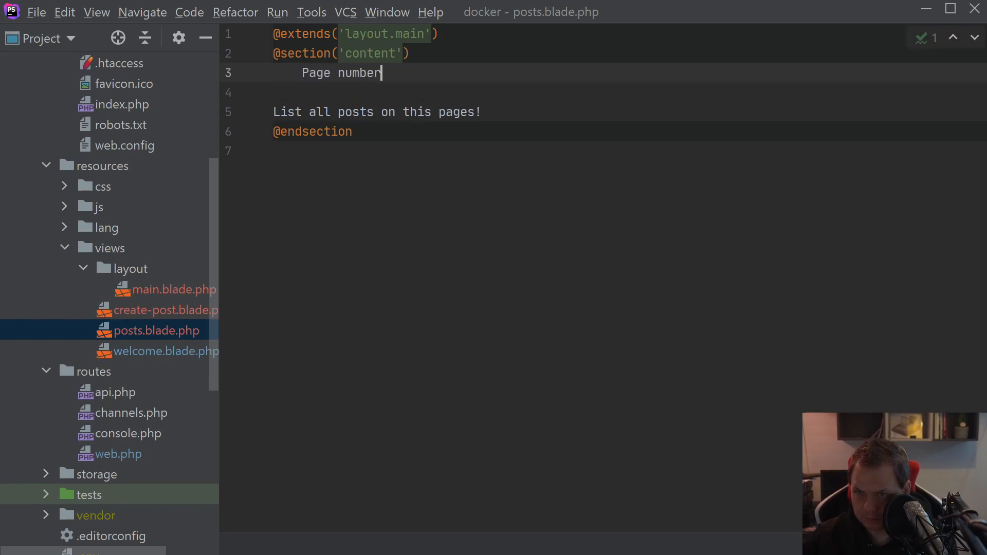
text(: {)
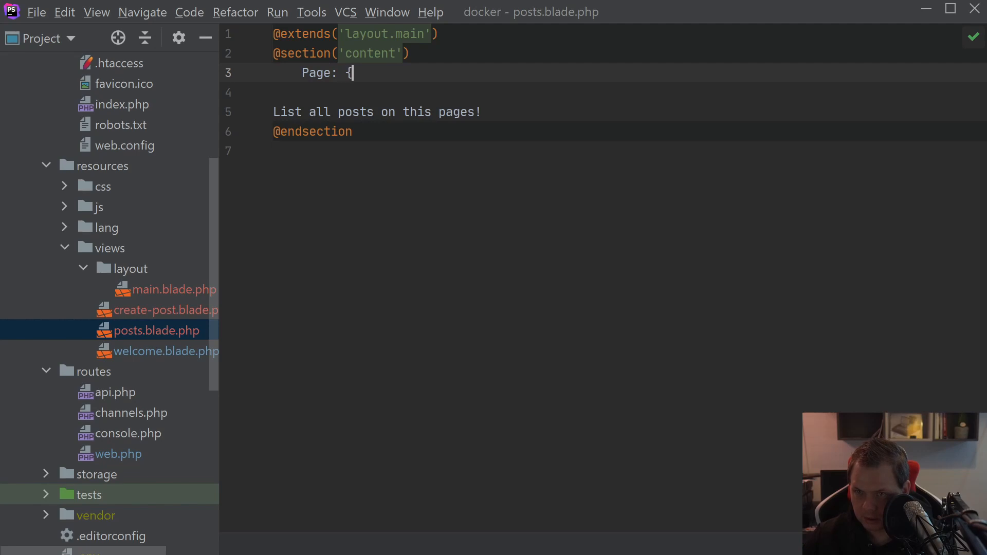
text({ $page }})
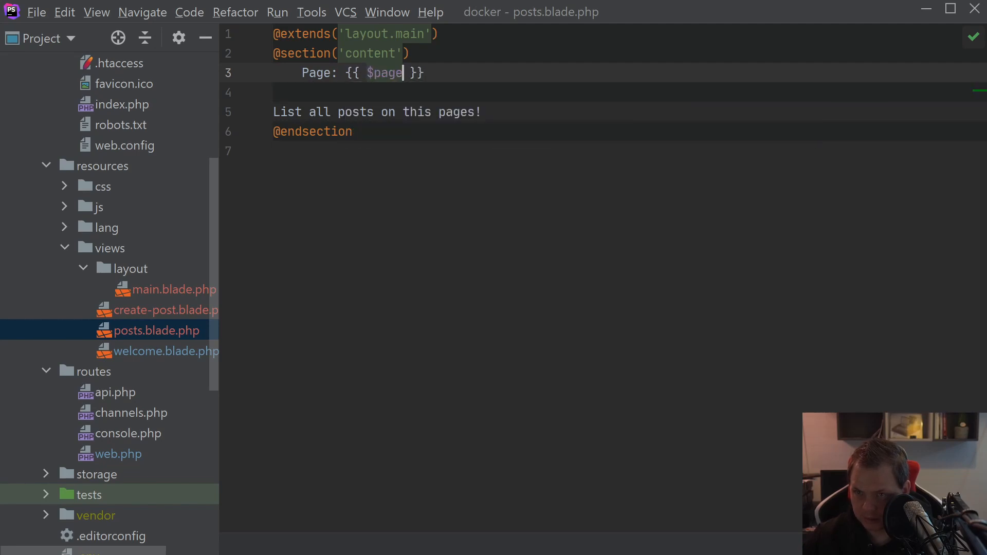
double_click(383, 73)
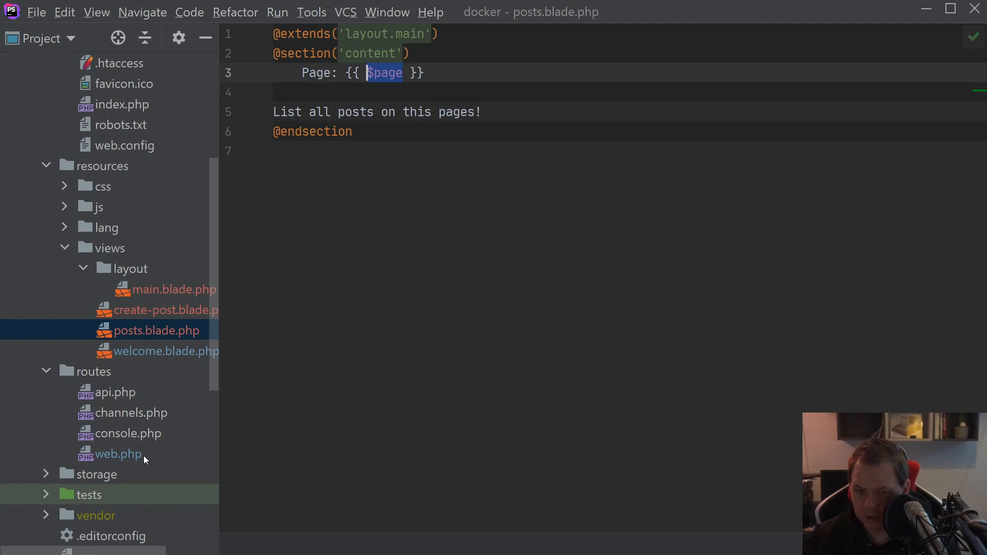
Back in web.php, start adding a 'page' entry to the posts route's view data.
click(119, 453)
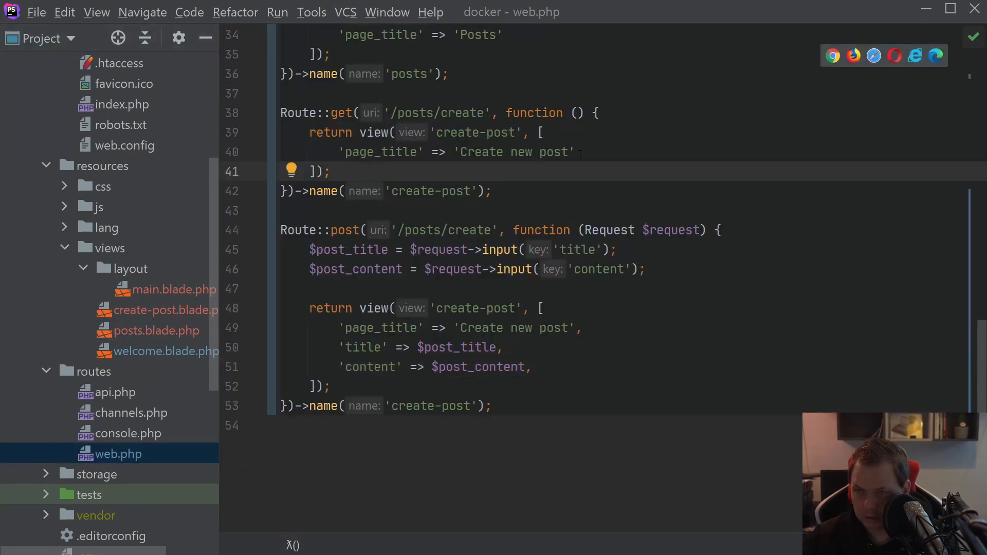
text('pag)
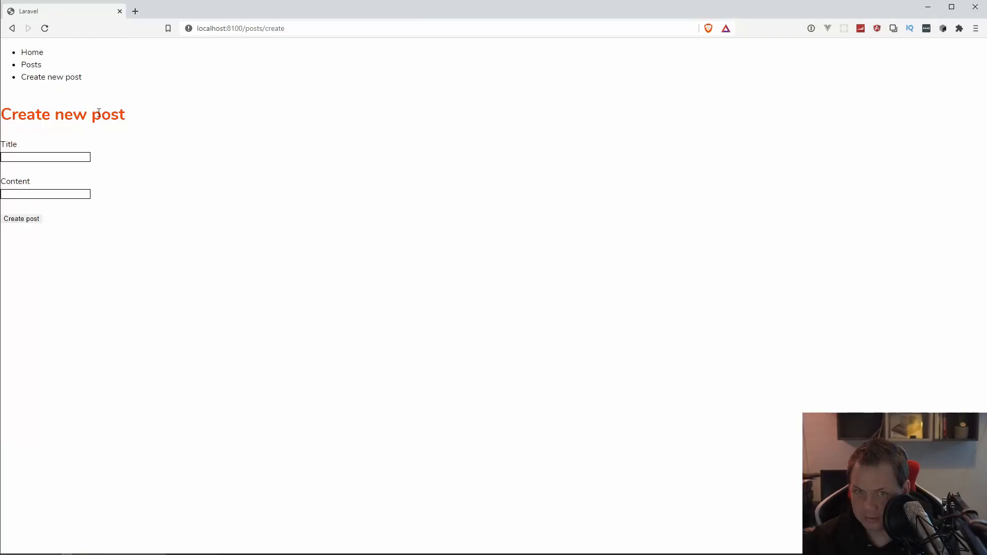
After the undefined $page error on Posts, pass 'page' => 1 in the route and add an <hr /> to the template.
click(31, 63)
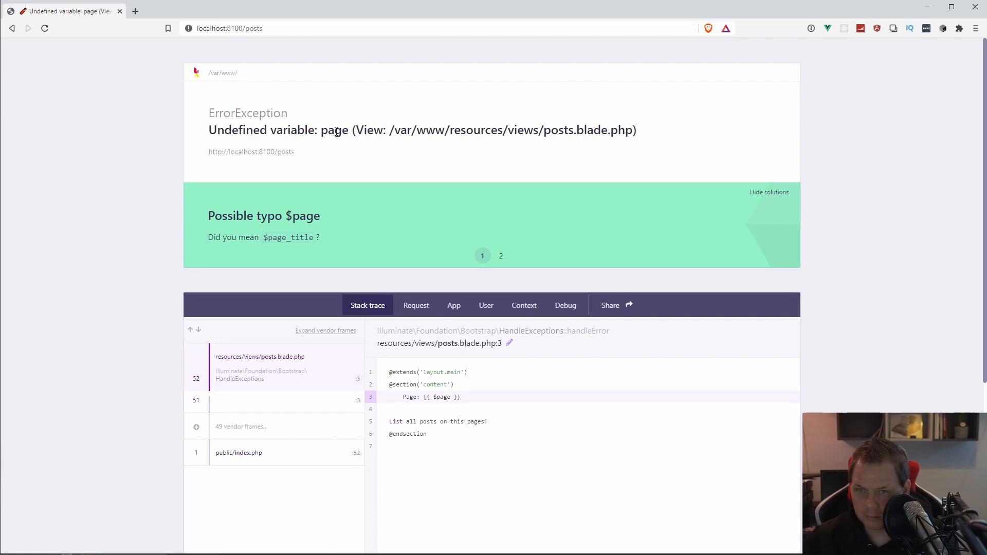
double_click(335, 130)
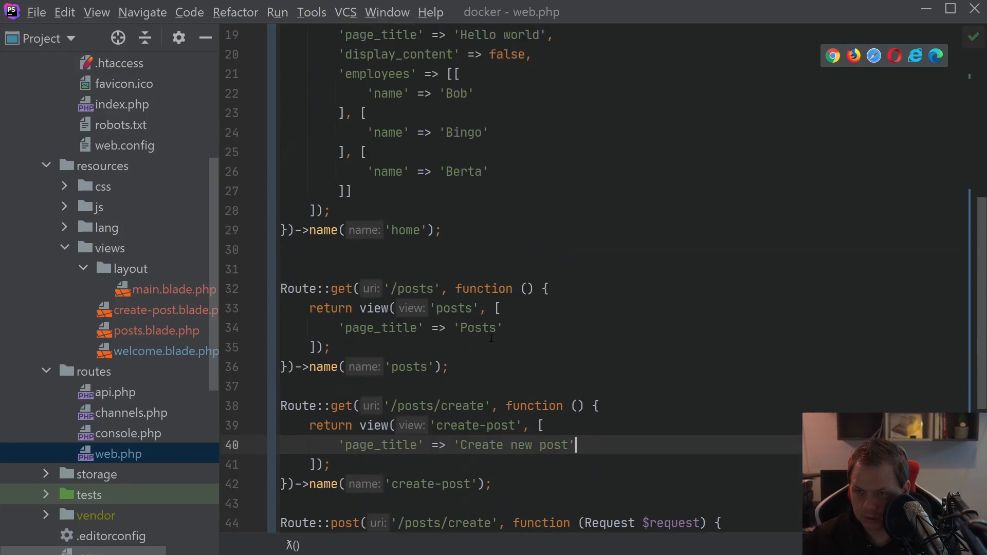
text('page' => 1)
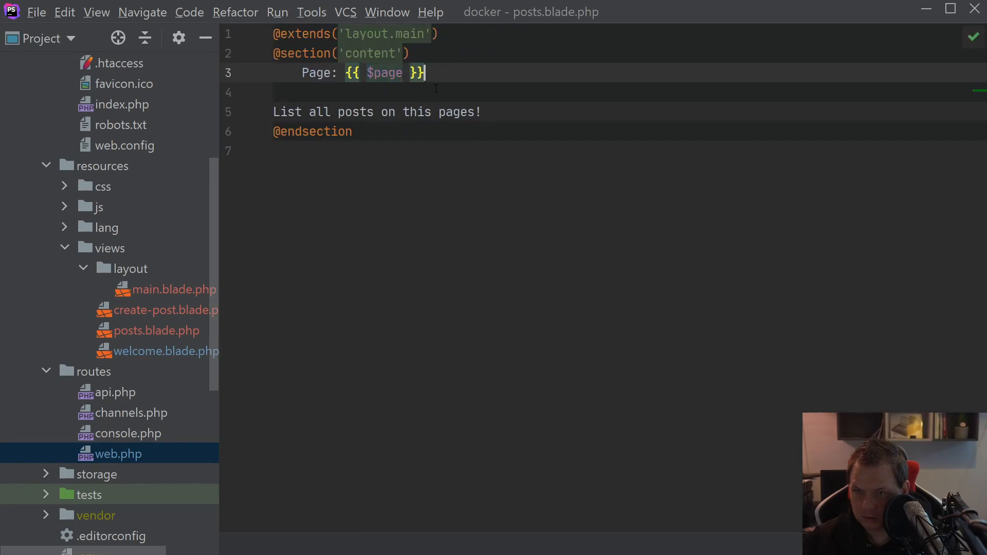
text(<hr />)
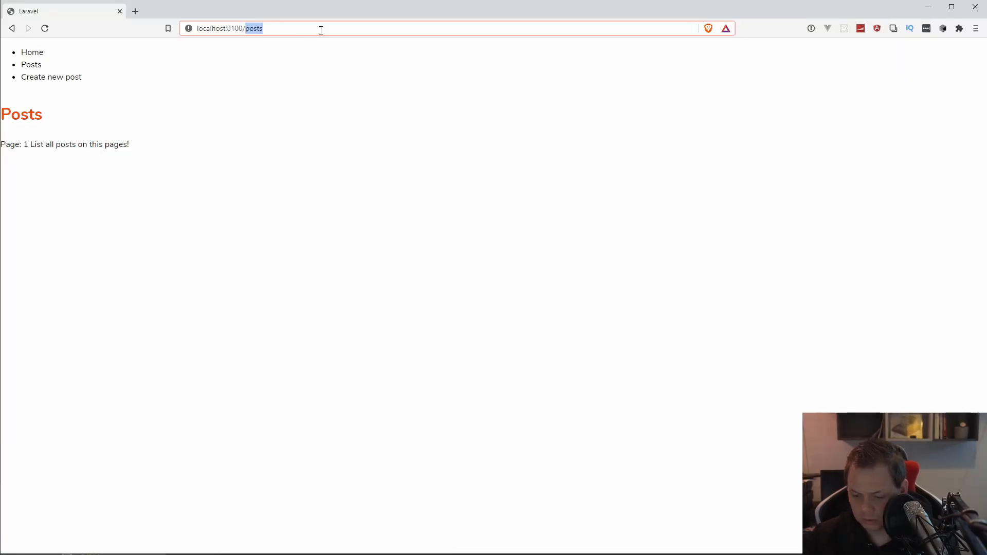
Load localhost:8100/posts?page=10, which still shows Page: 1.
text(=)
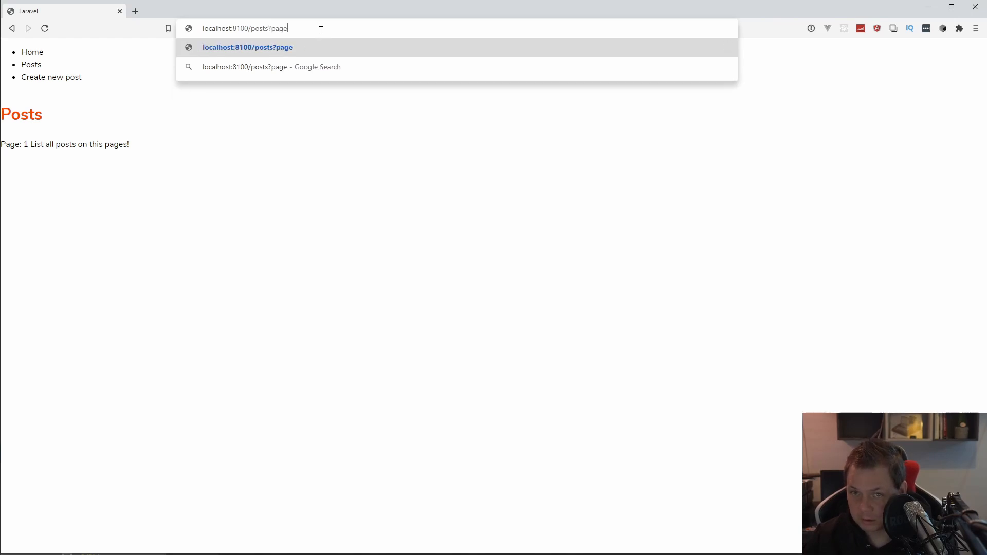
text(=10)
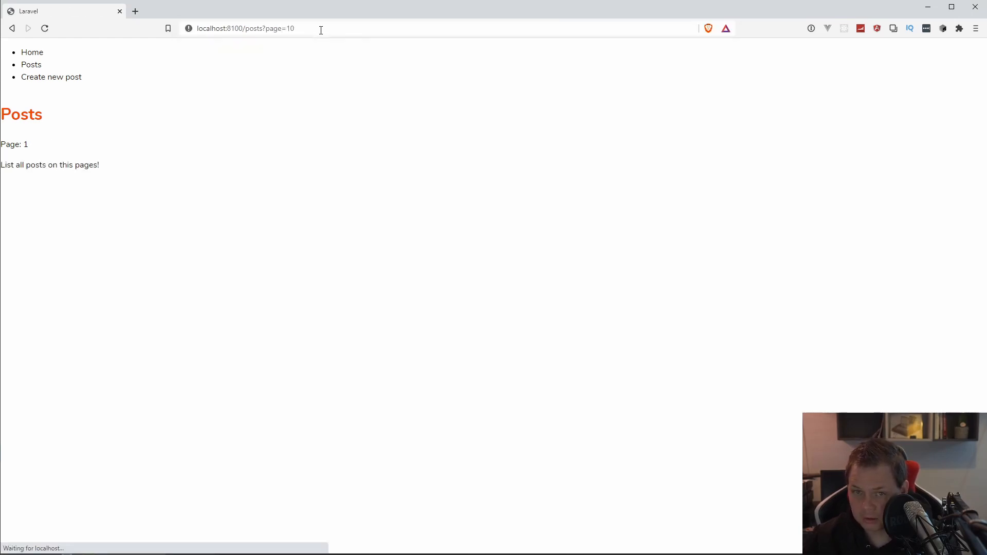
double_click(24, 144)
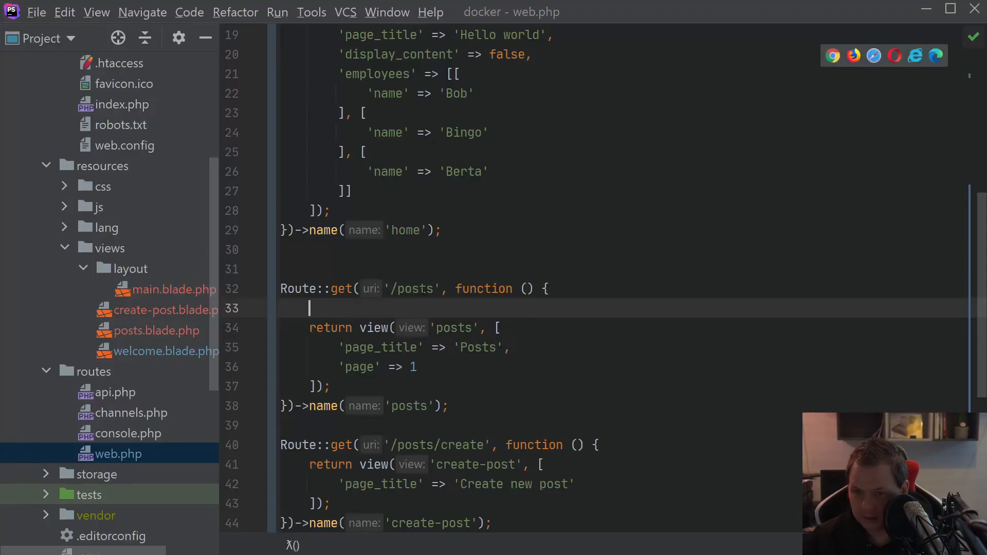
Give the /posts closure Request $request, set $page from query('page') defaulting to 1, and pass 'page' => $page.
text($page =)
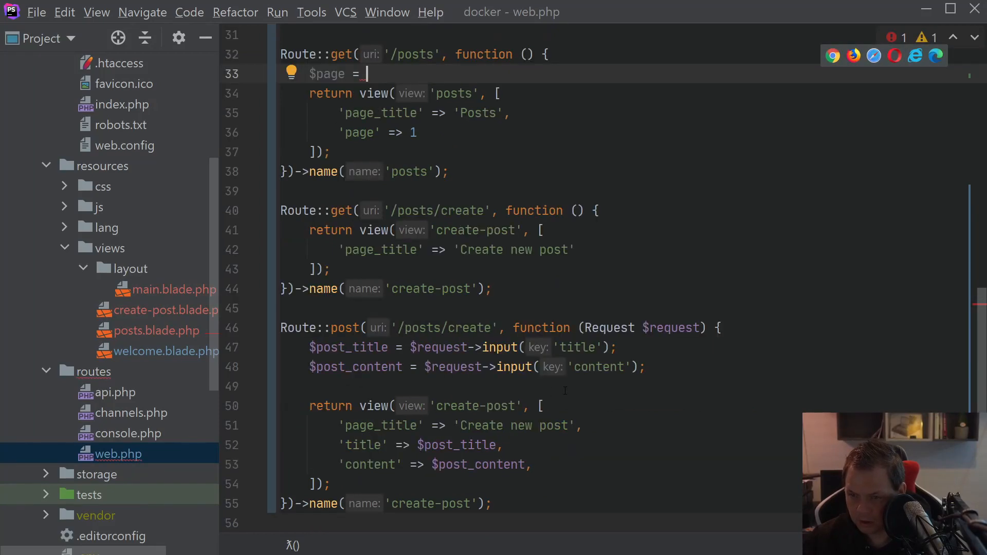
double_click(638, 327)
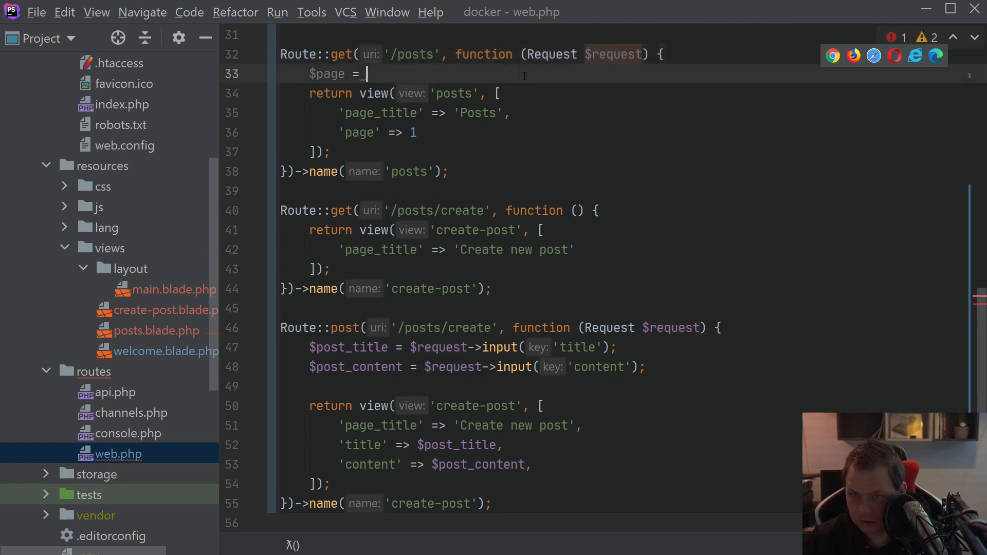
text($request->query())
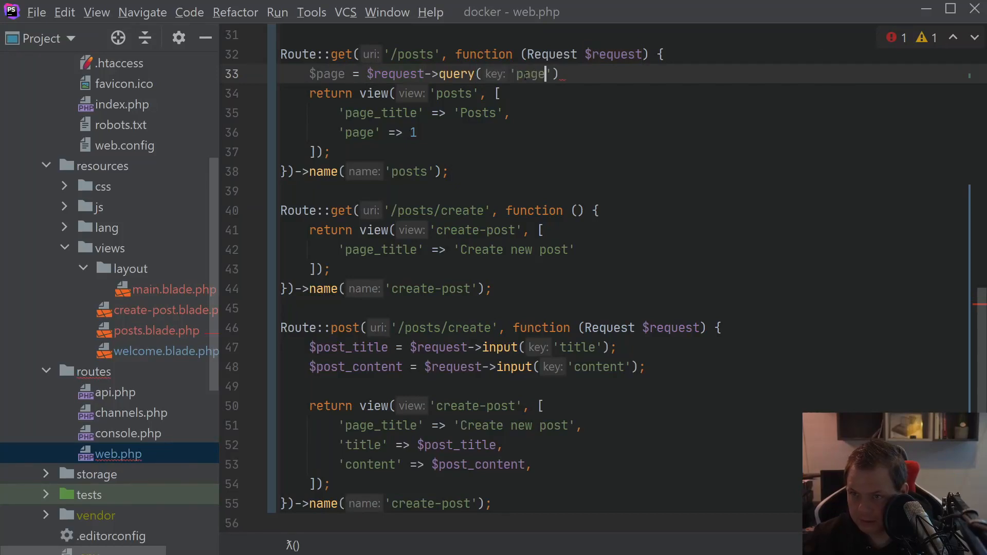
text(;)
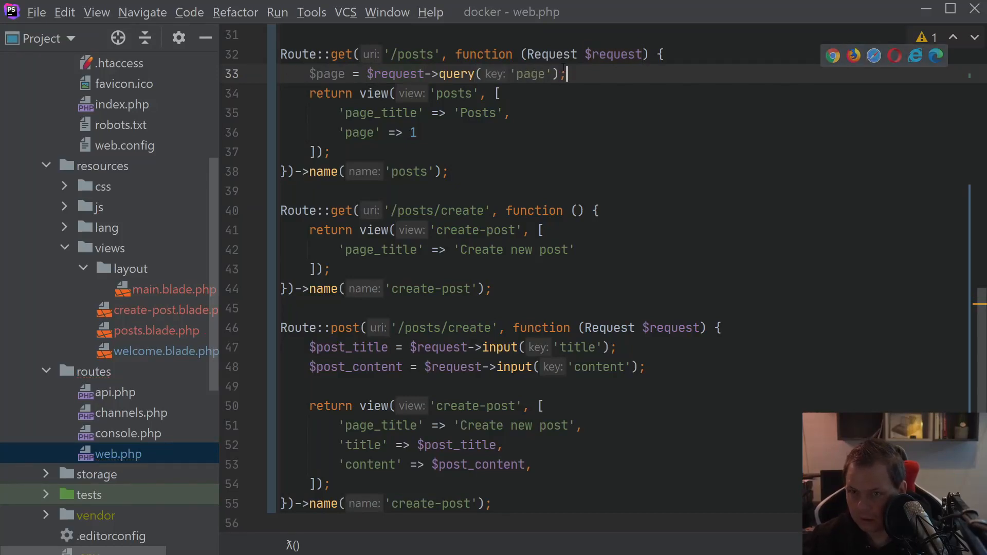
double_click(324, 74)
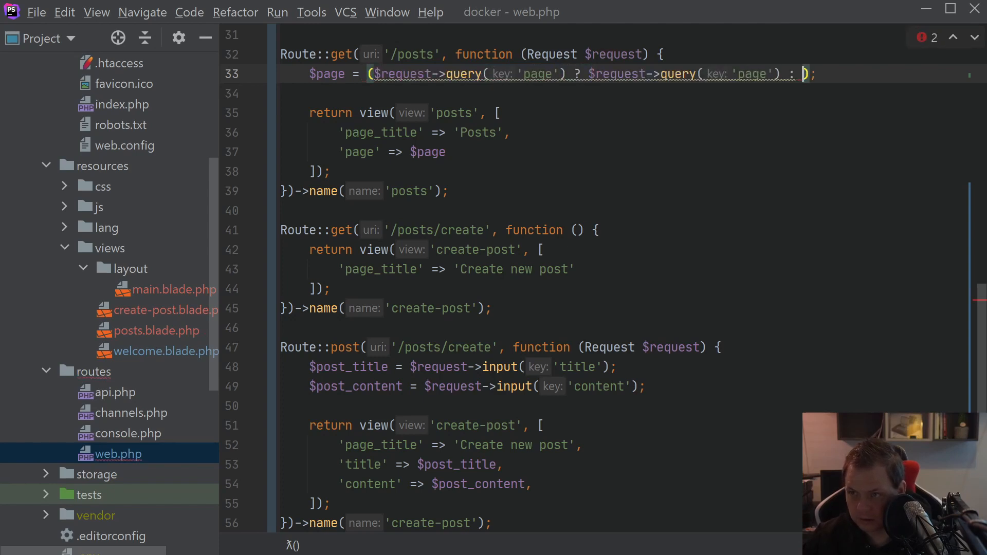
text(1)
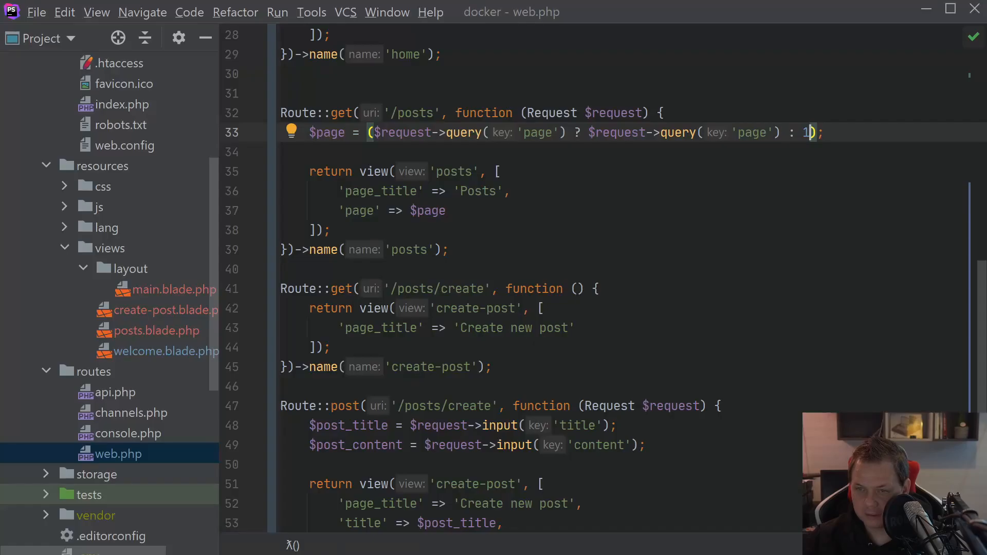
scroll(down, 3)
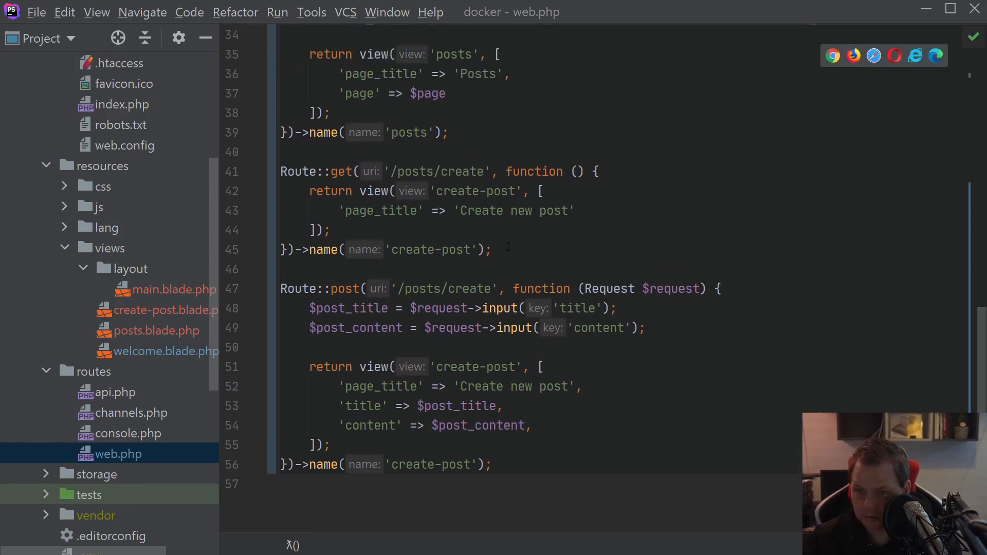
Add a '# API Routes:' comment below the existing routes in web.php.
drag(281, 171, 492, 249)
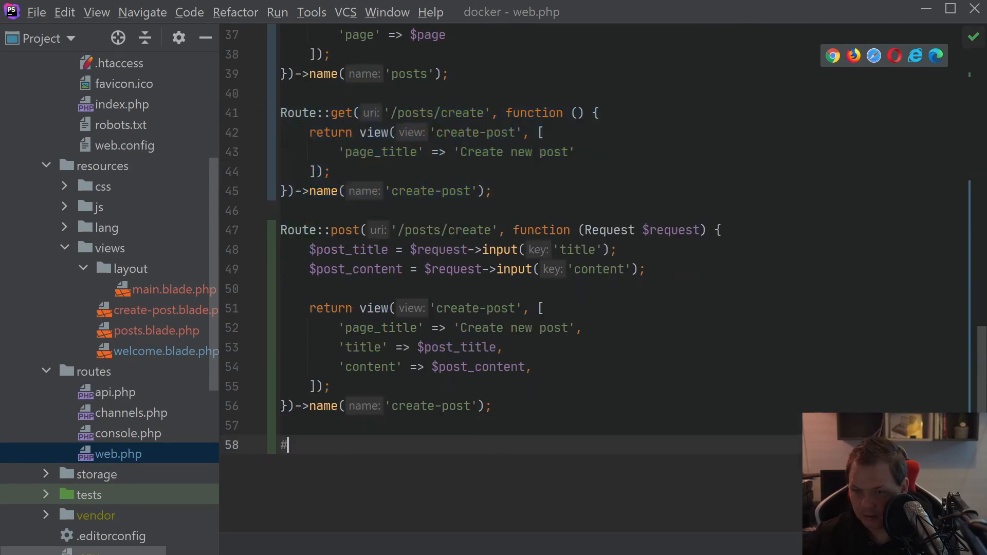
text(API)
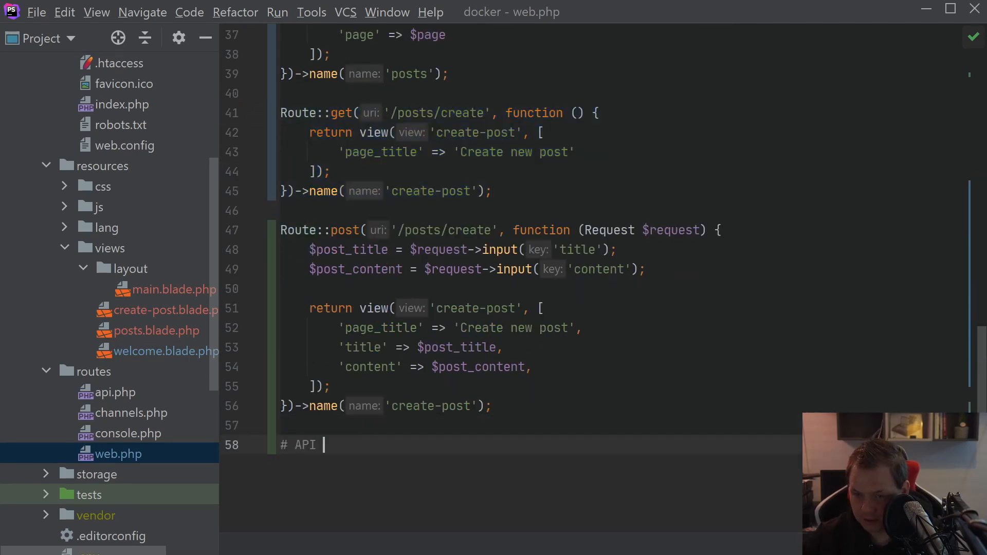
text(Routes:)
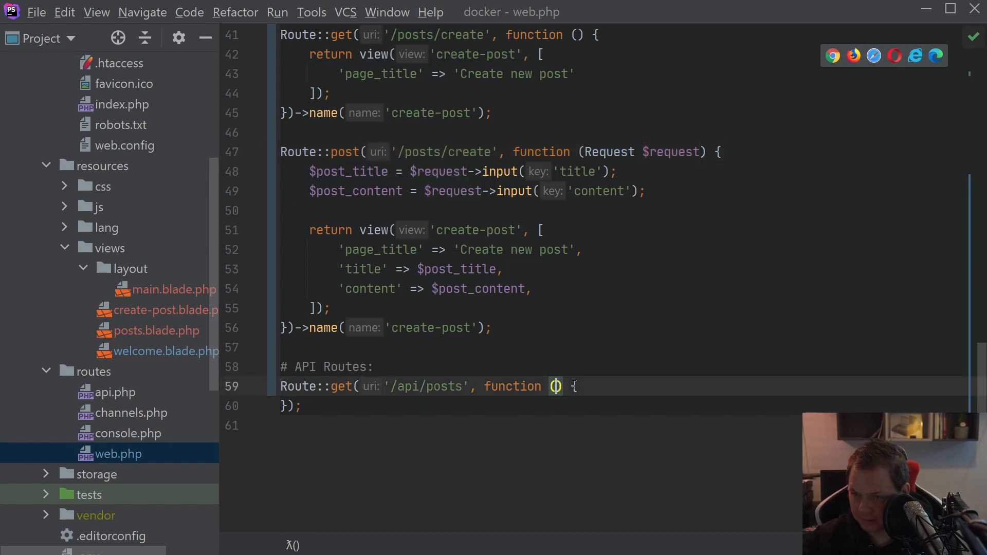
Start the /api/posts GET closure with $format = $request->query('format') ?: 'json'.
text(Request $request)
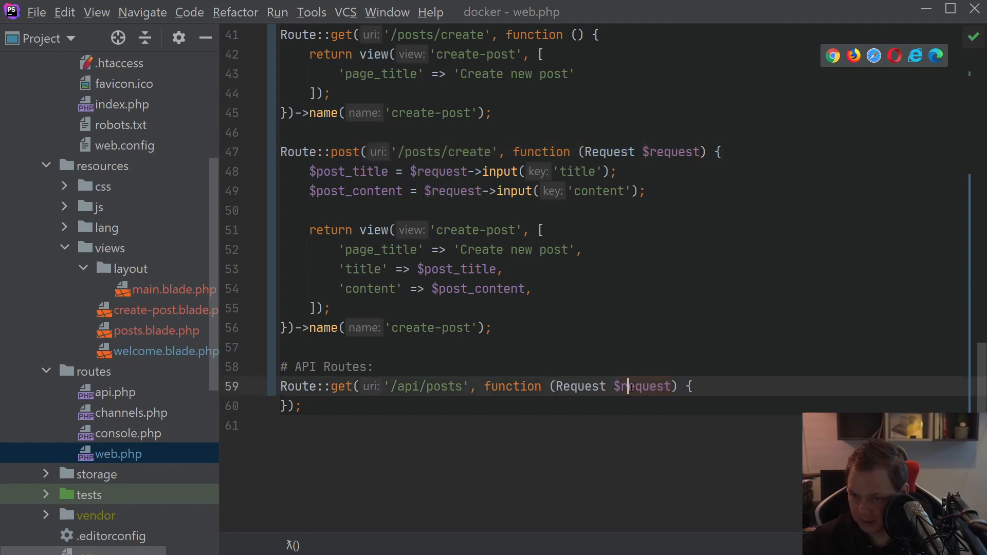
text({)
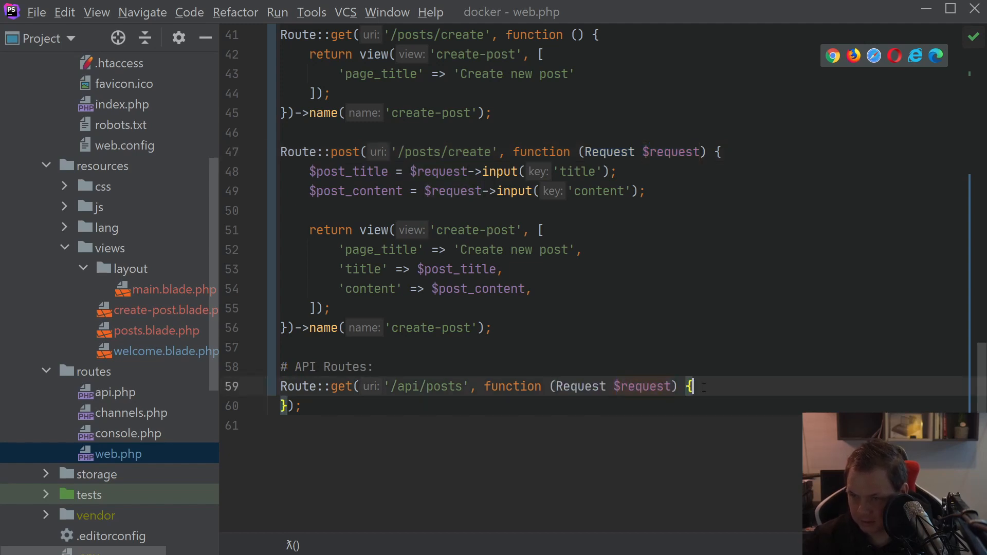
text($)
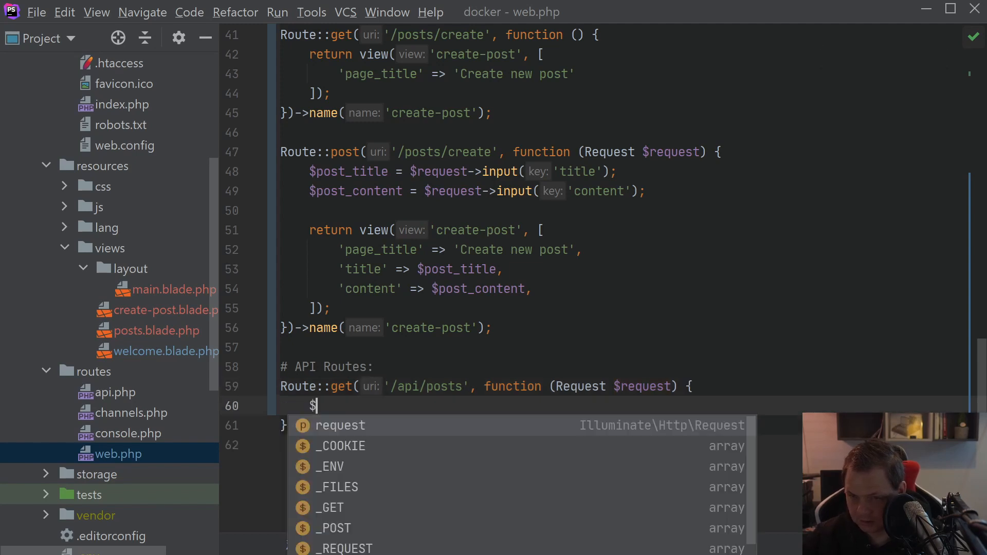
text(format = $request)
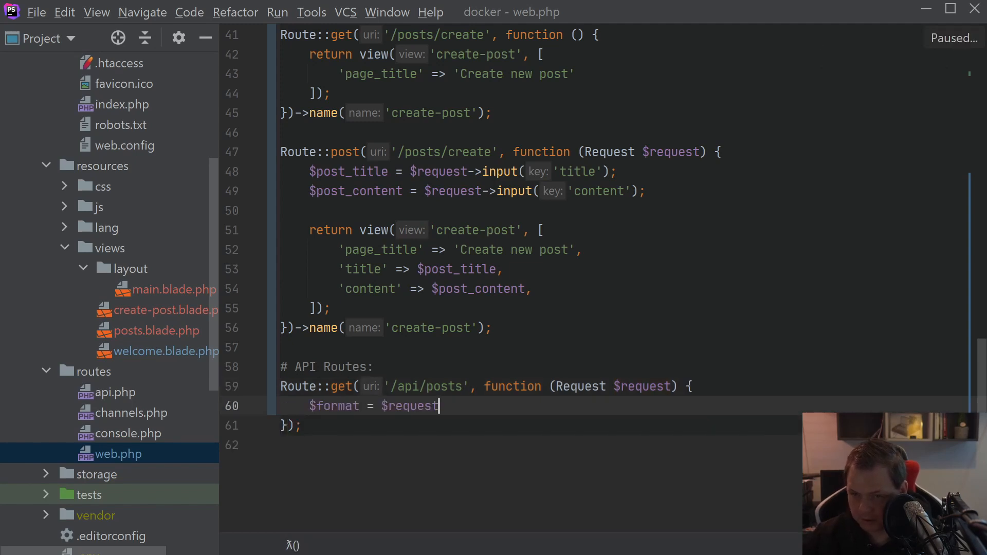
text(->gi)
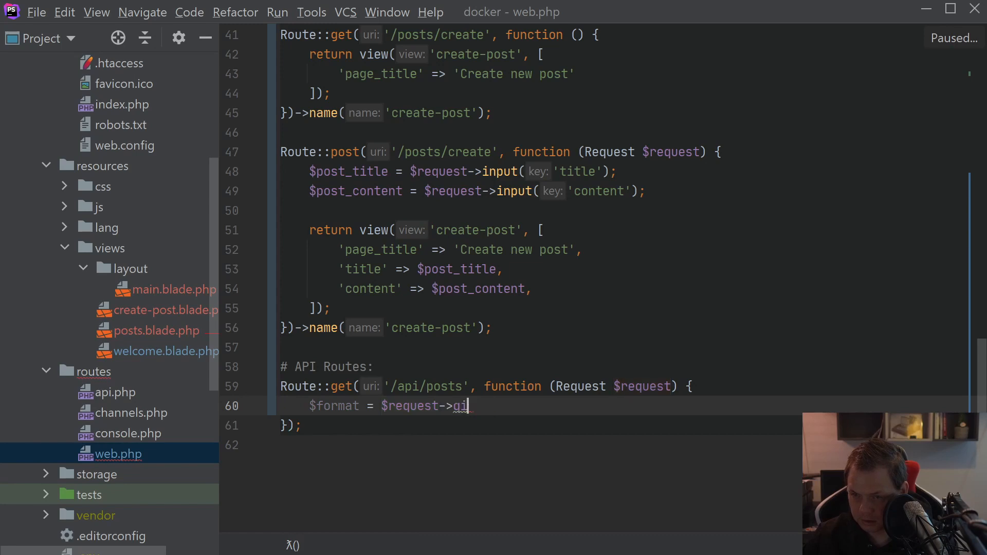
text(query())
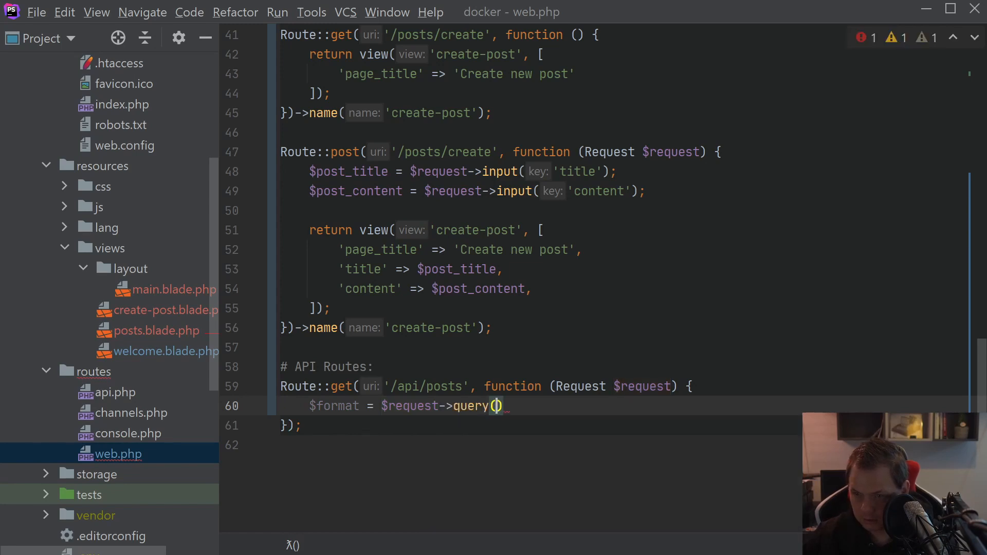
text('format')
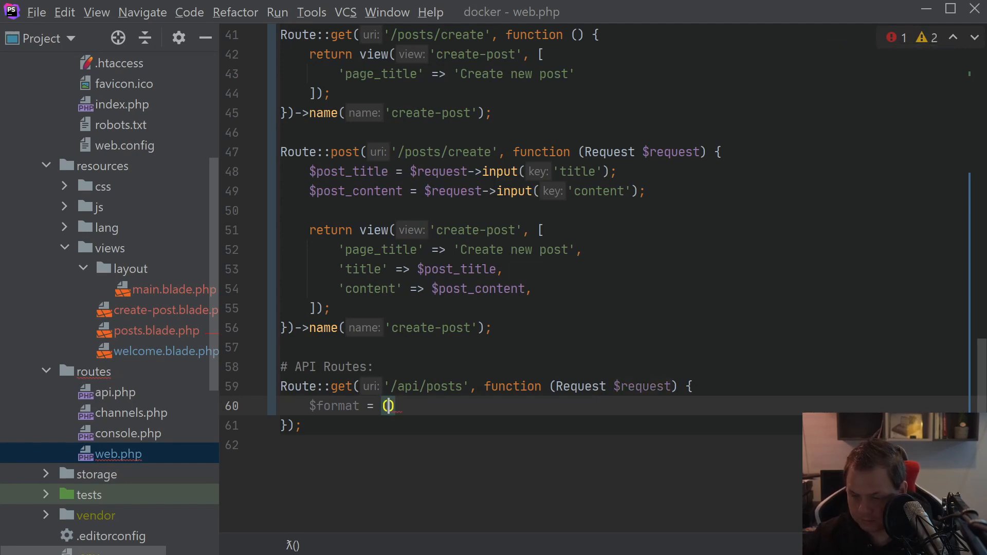
text($request->query('format') : ''))
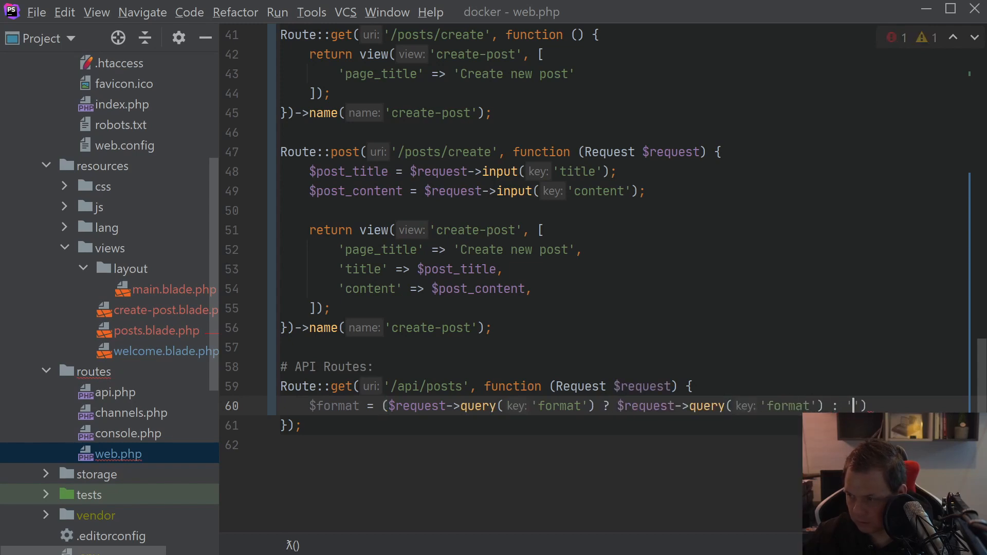
text(raw)
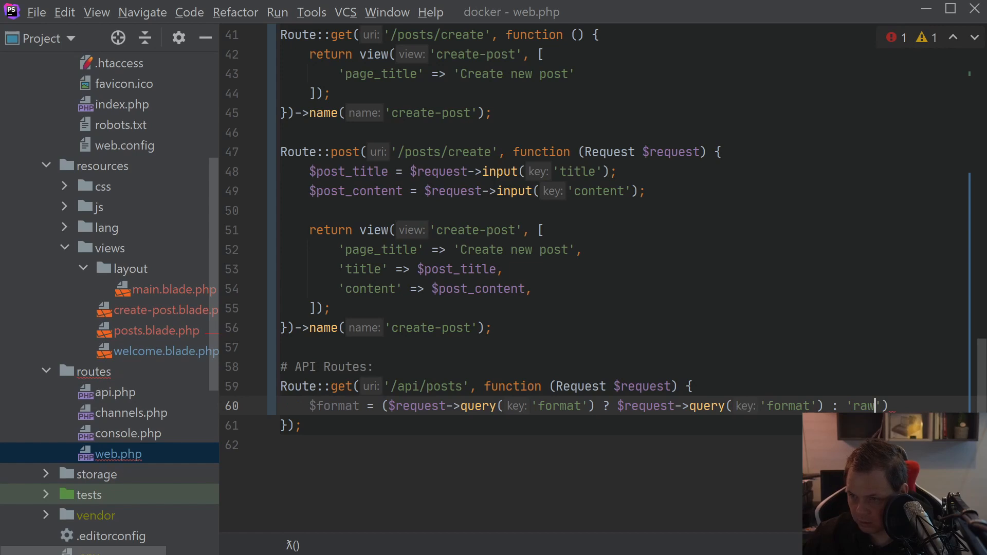
text(json)
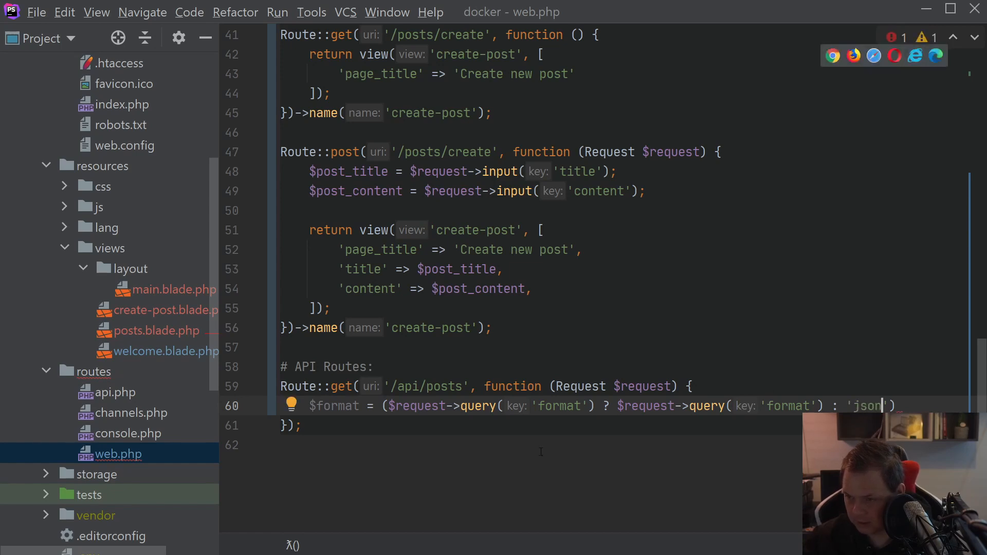
text(;)
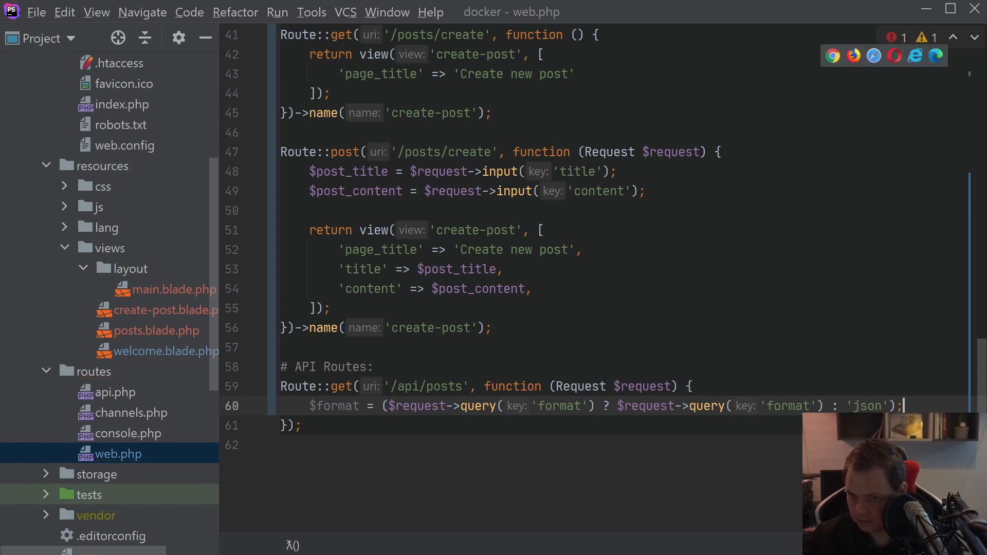
Return the string 'api/posts working!' from the /api/posts route.
key(enter)
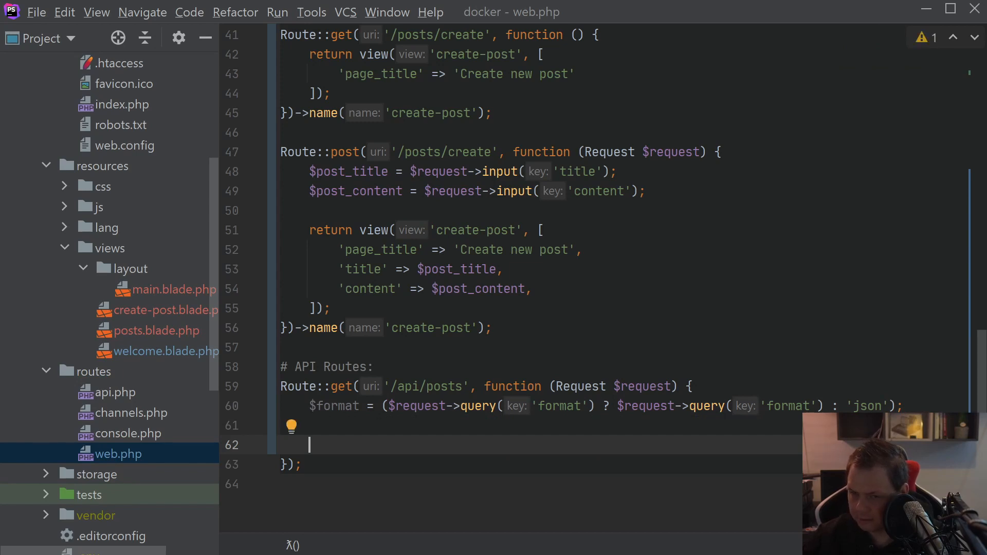
text(ret)
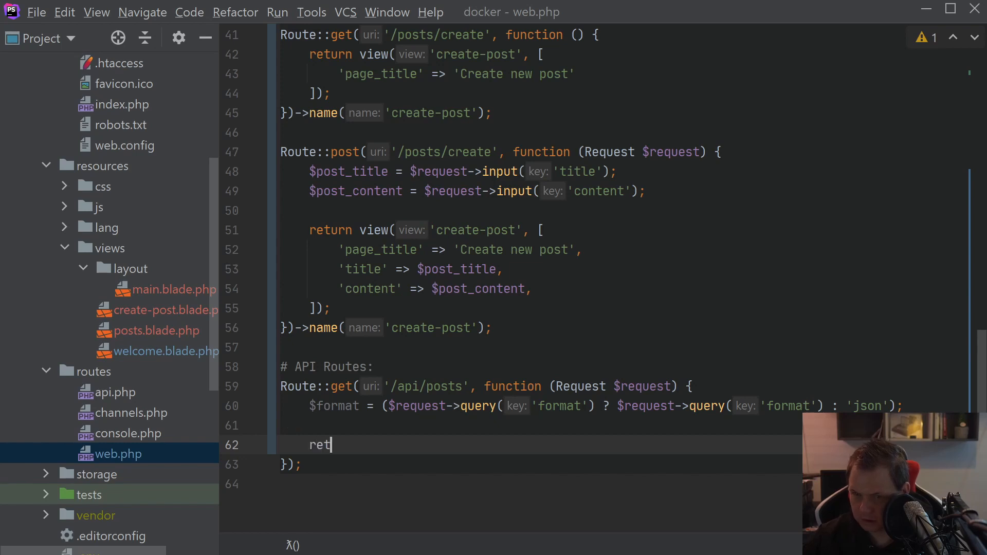
text(urn ')
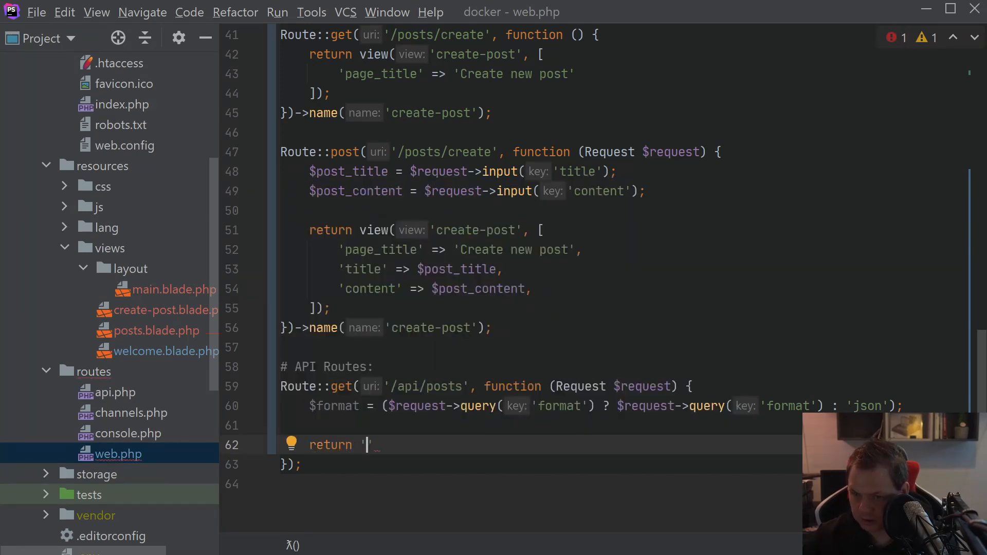
text(api/post)
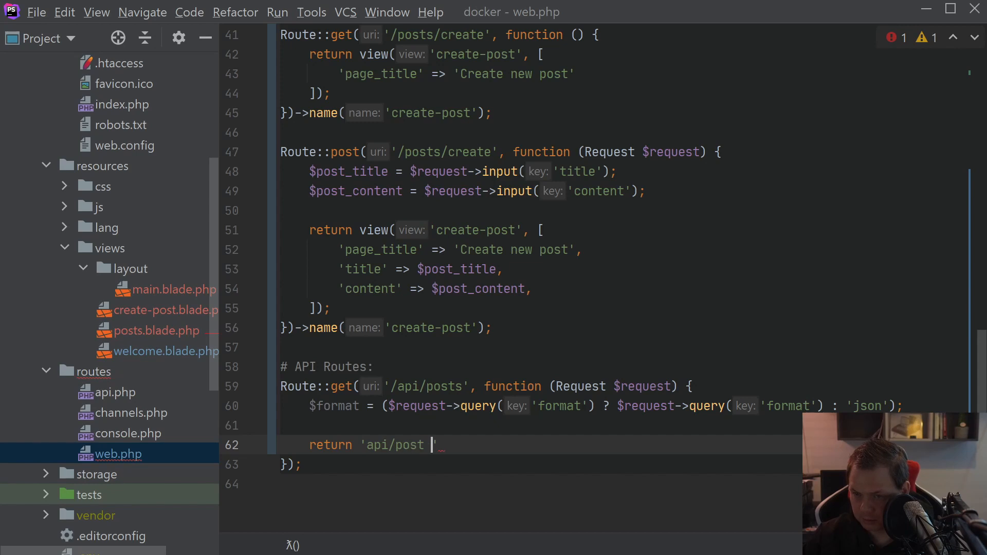
text(working!)
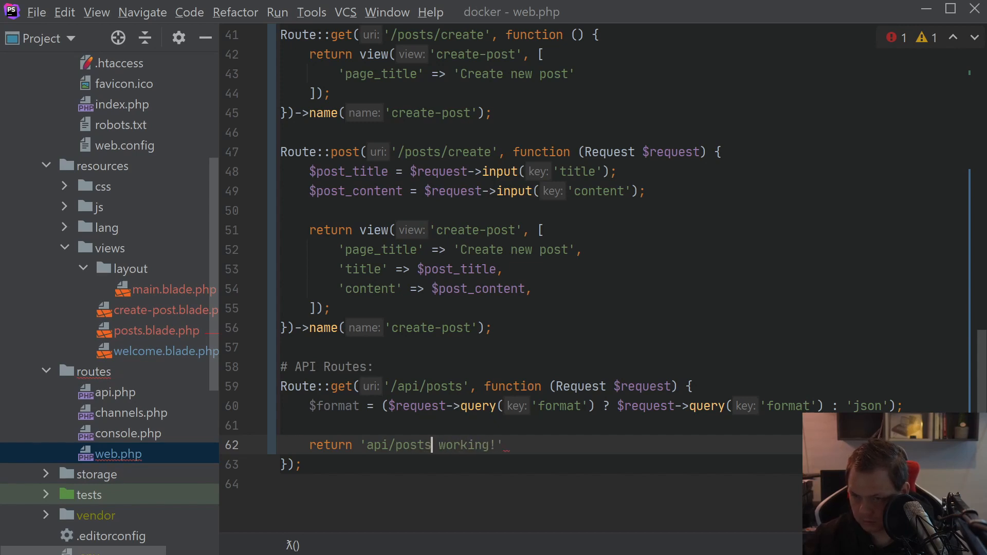
text(;)
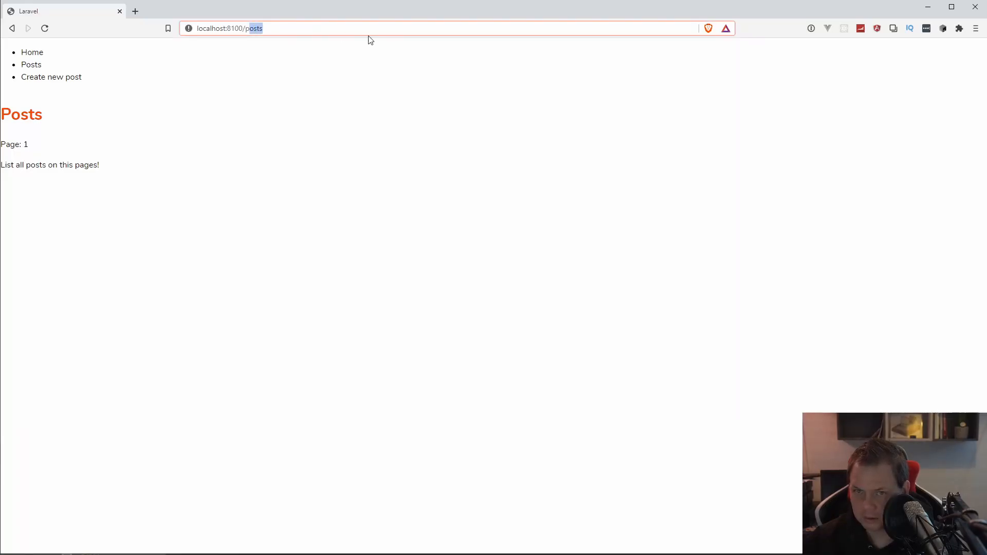
Load localhost:8100/api/posts in Chrome and append ?format=raw to the address.
text(api/)
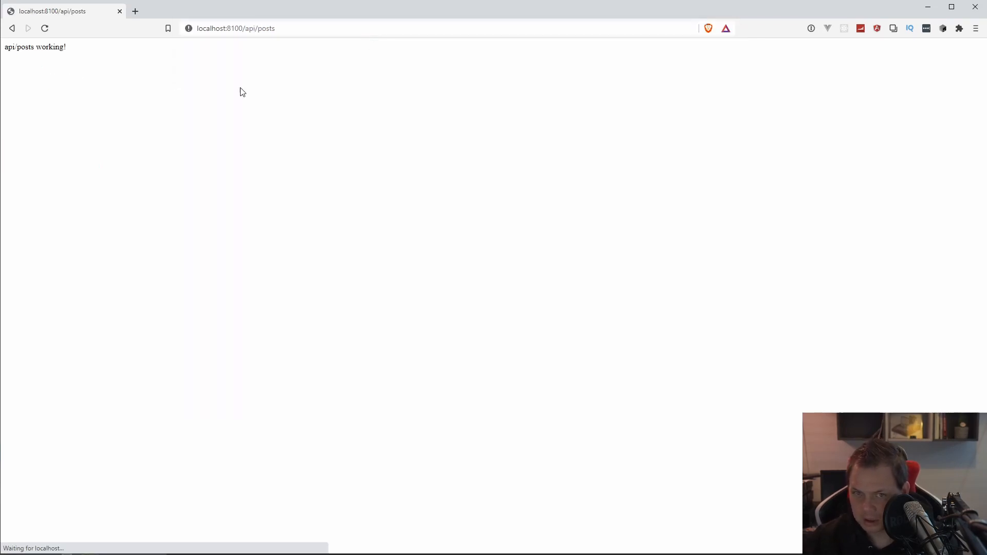
text(?)
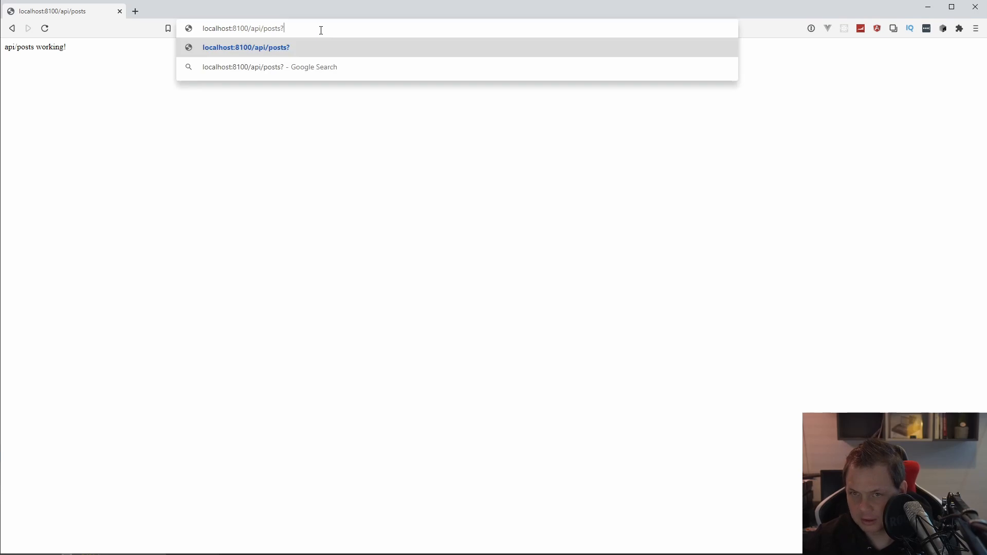
text(format=raw)
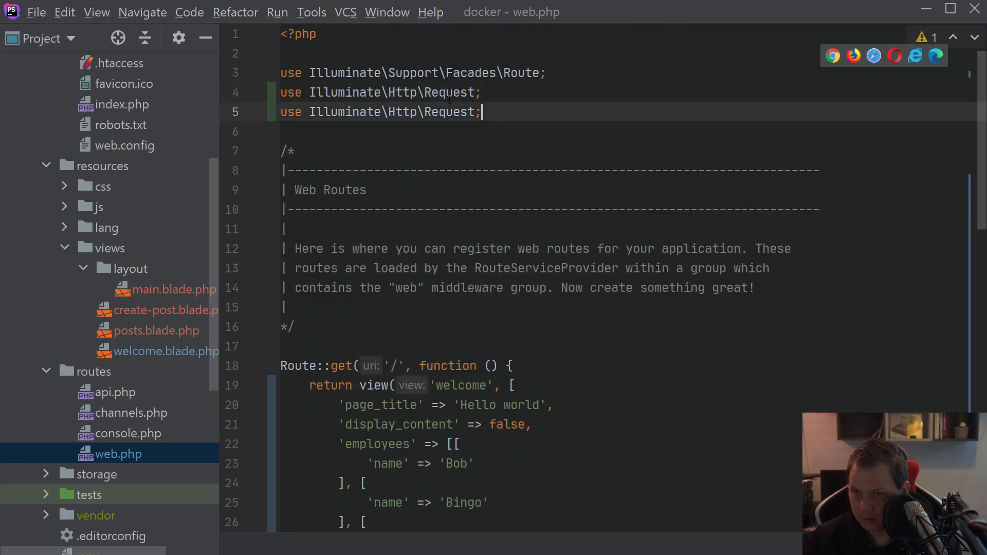
Import Illuminate\Http\Response and return response('api/posts working!', 200) with a Content-Type header.
text(Respons)
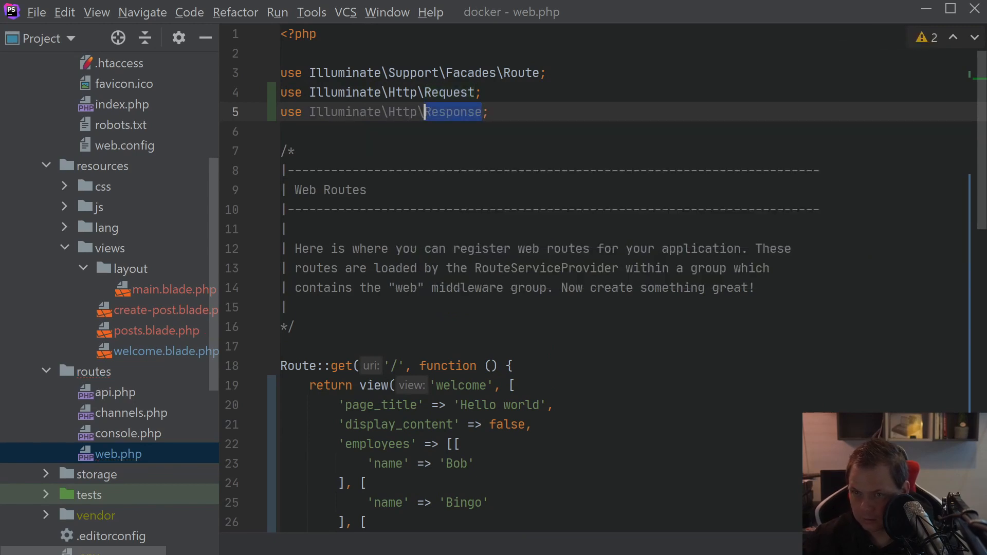
scroll(down, 3)
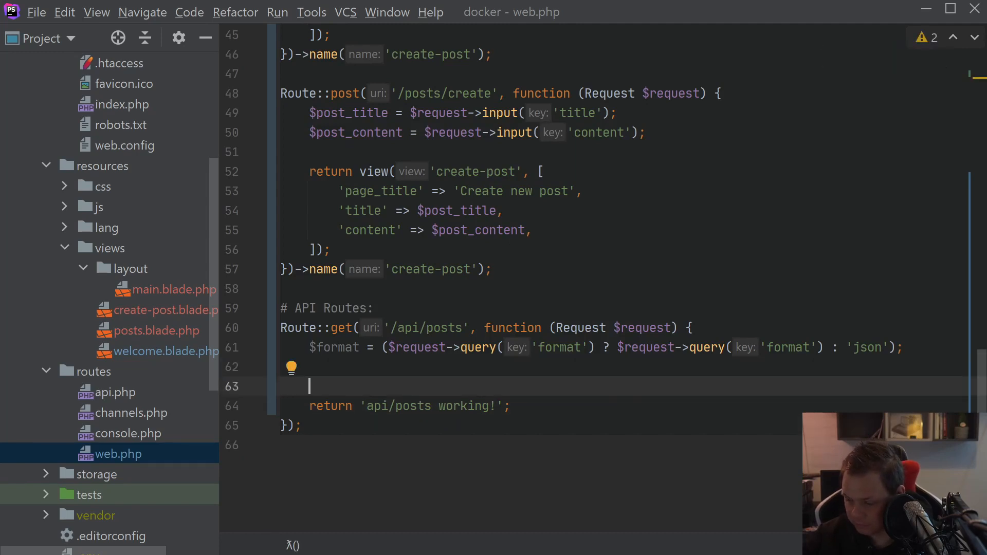
text(return response('api/posts working!)
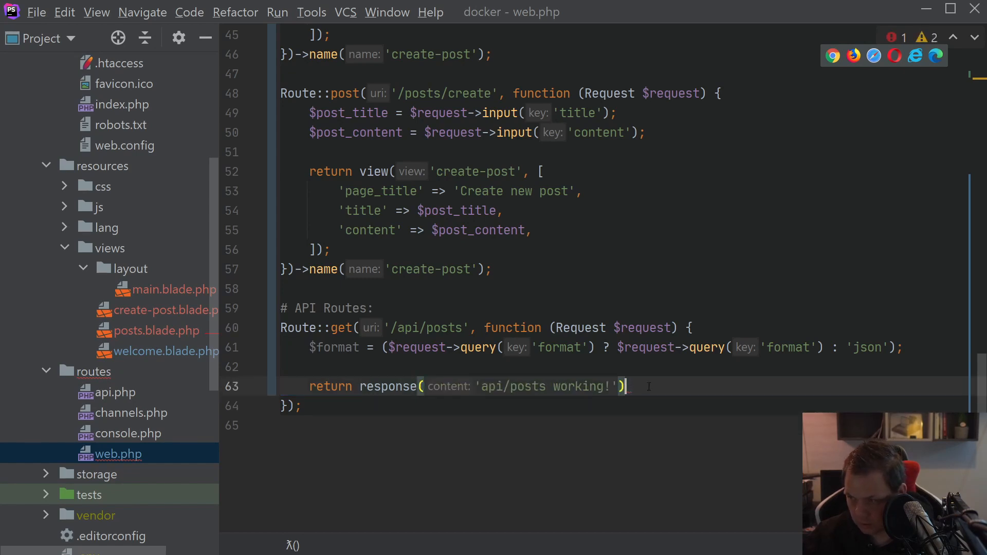
text(, 200=)
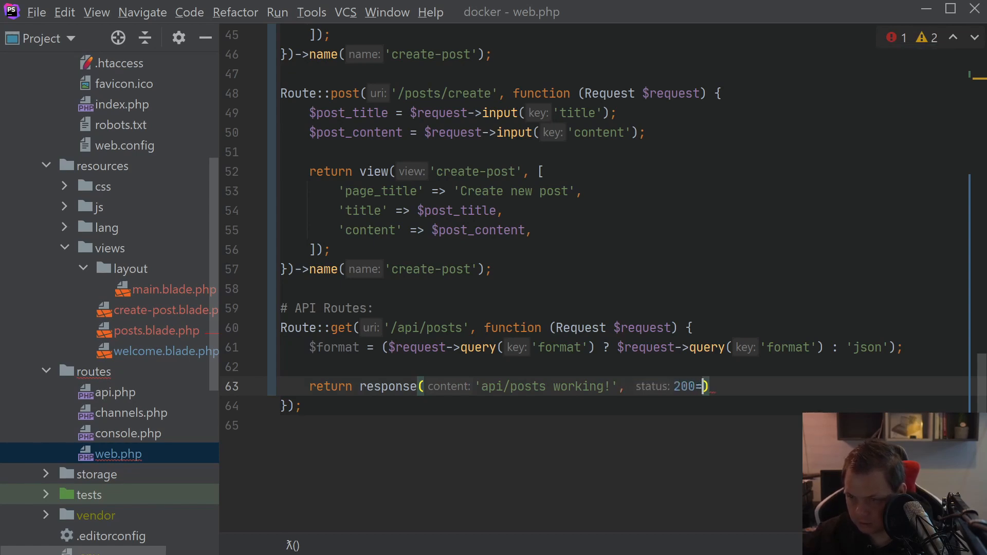
text()->)
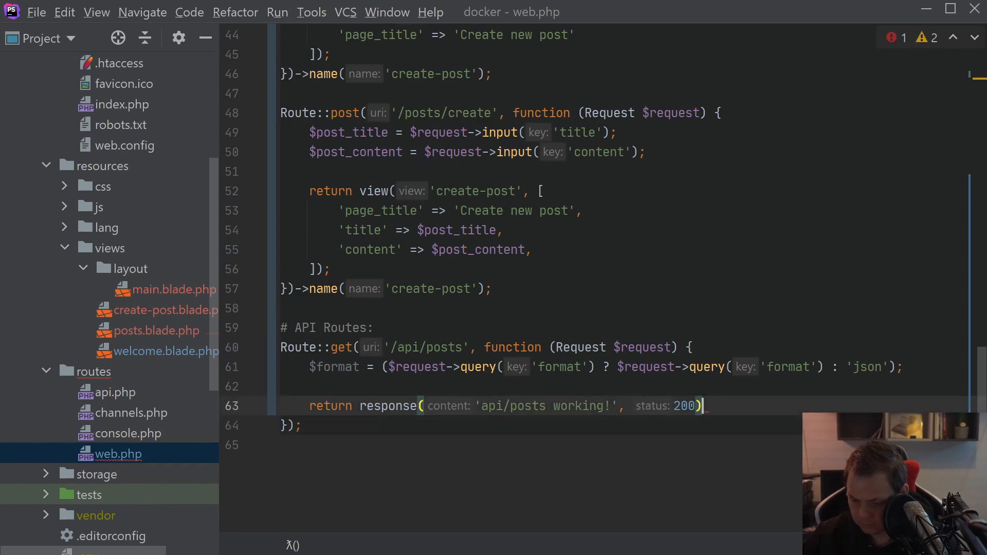
text(->header('Content-Type', 'text)
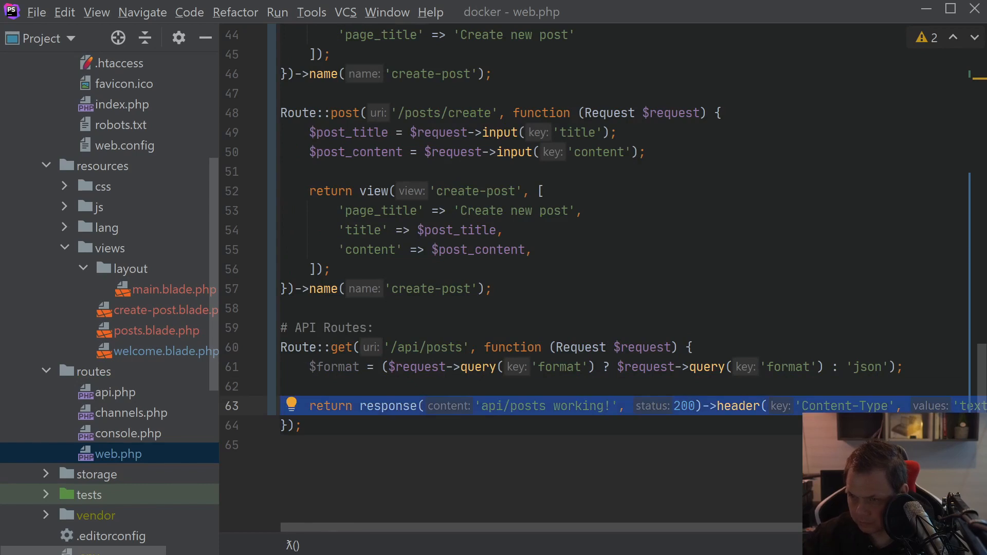
Wrap the plain-text return in if ($format === 'plain') and begin an elseif branch.
double_click(334, 367)
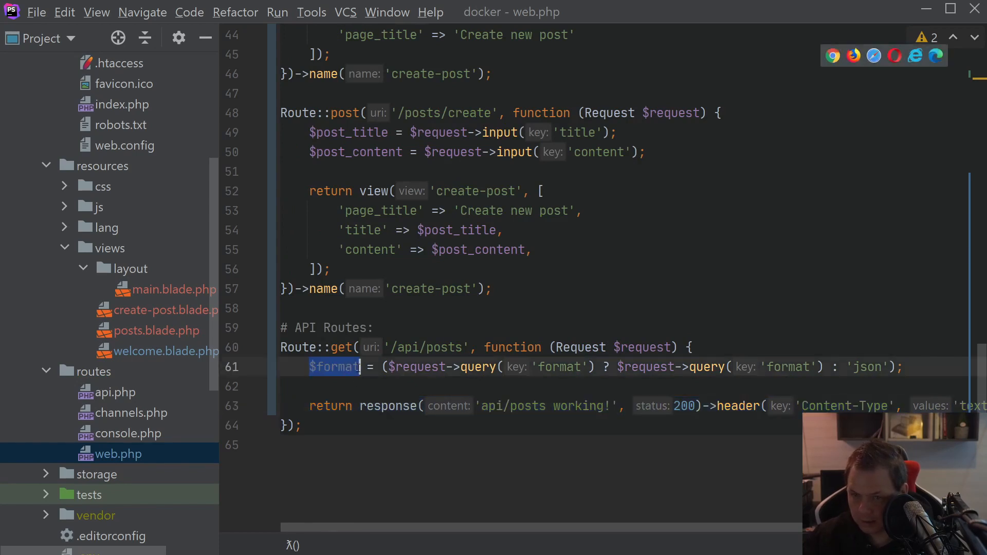
text(if)
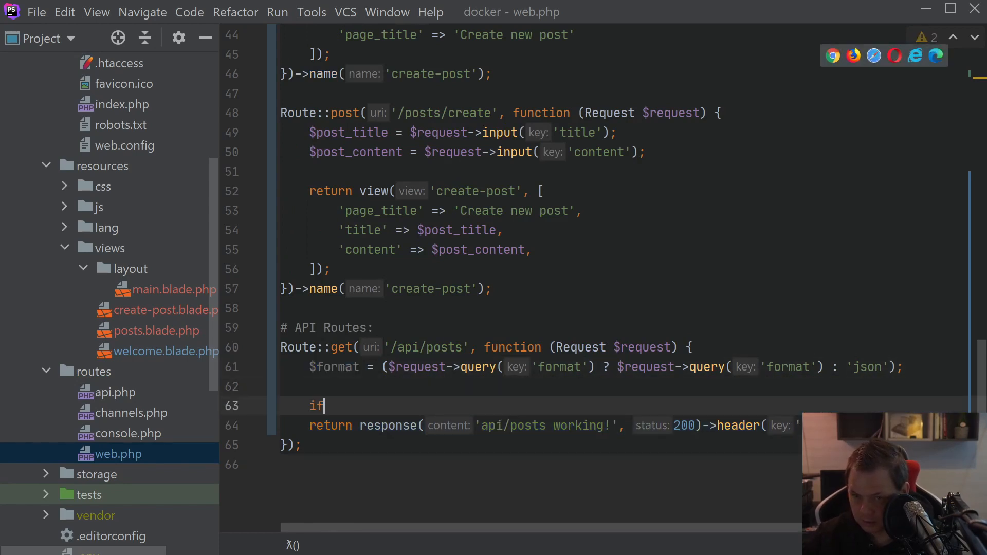
text(($format)
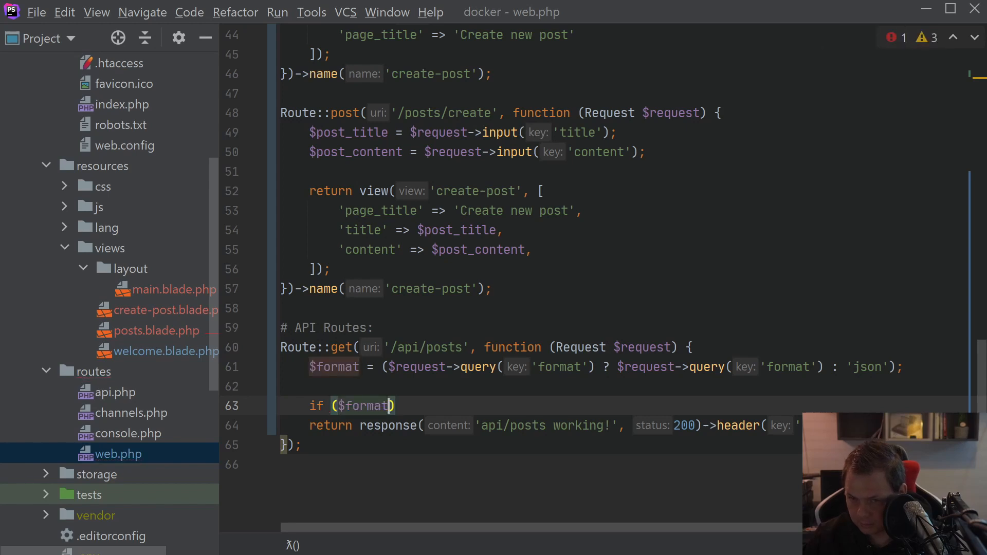
text(===)
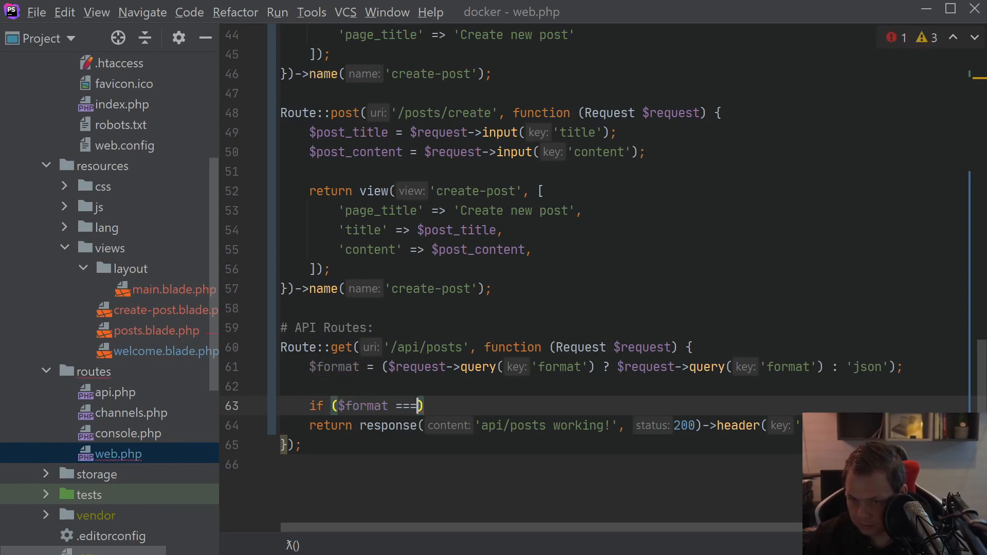
text(')
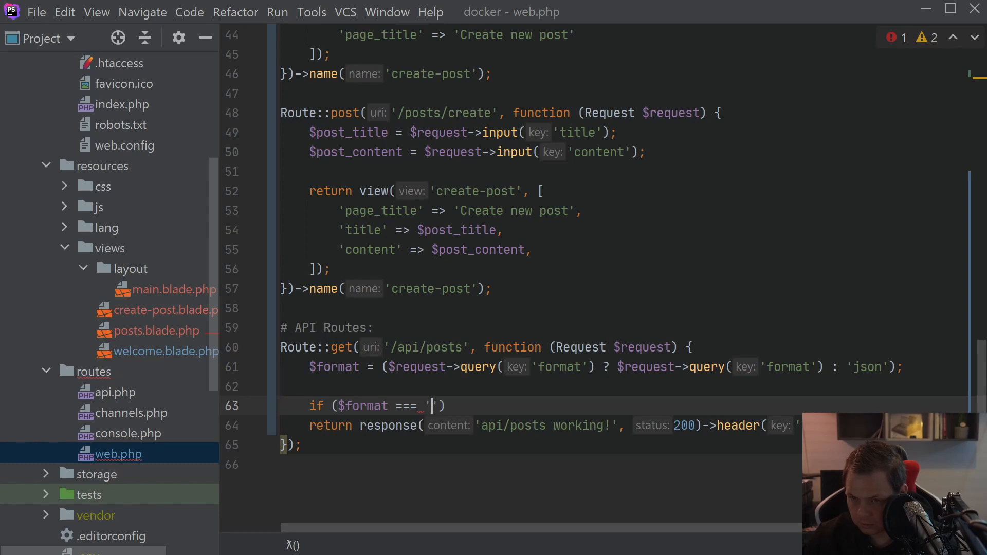
text(plain)
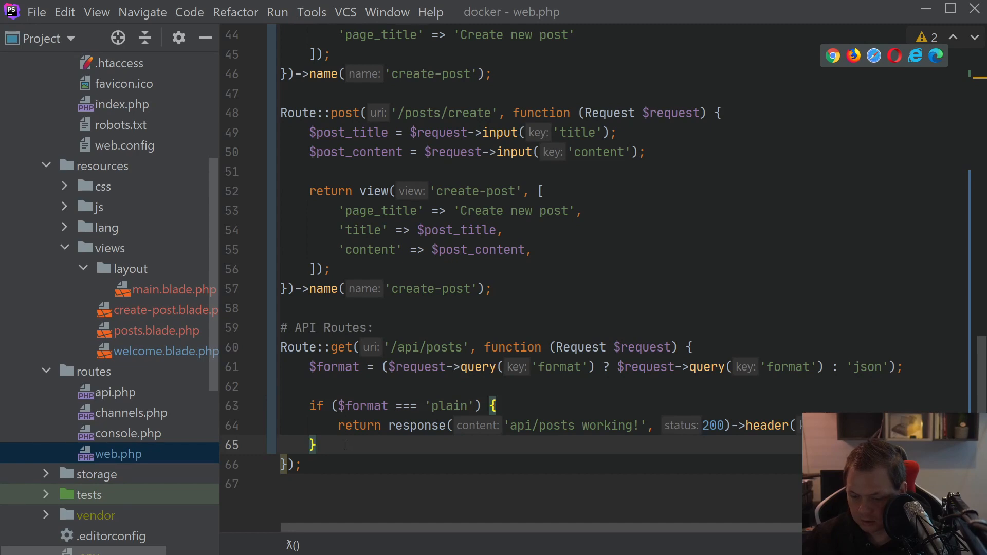
text(elseif($format === 'json') {)
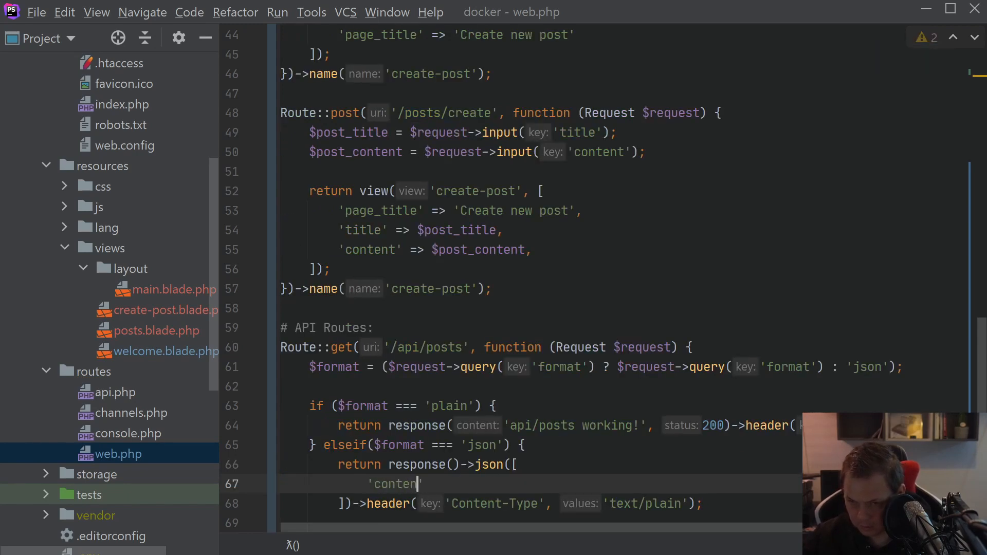
Return response()->json(['content' => 'api/posts working!']) for json, dropping its header call, and start else.
text(' => 'api/posts working!')
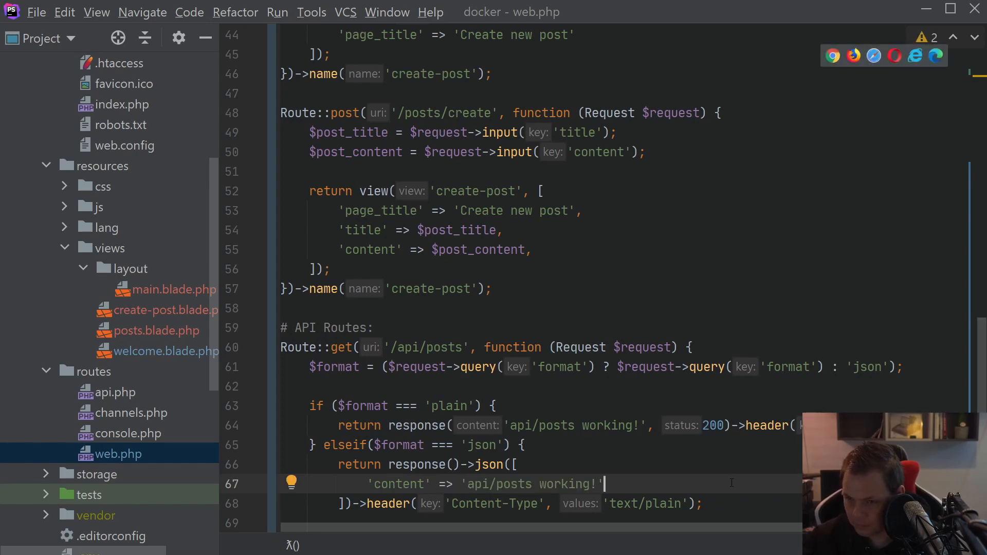
double_click(660, 503)
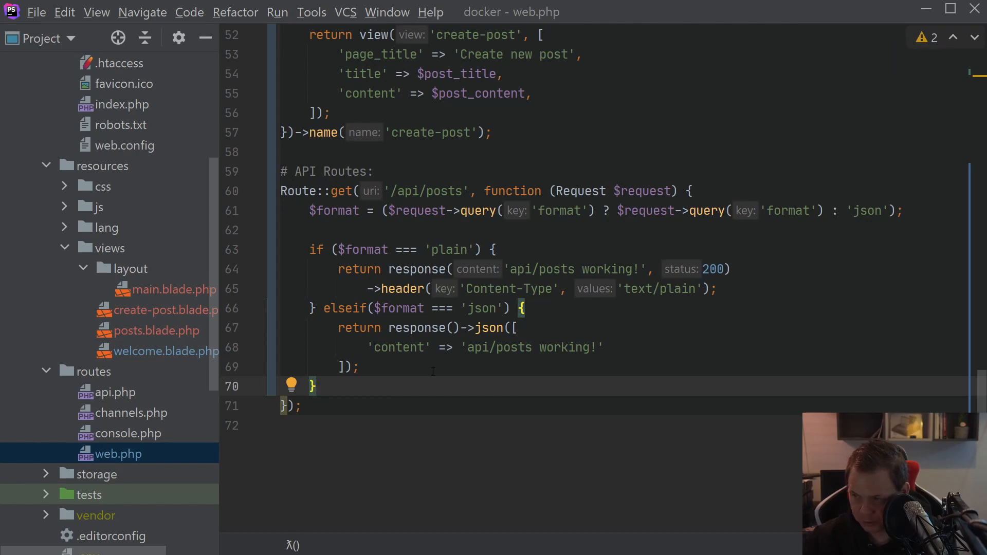
text(els)
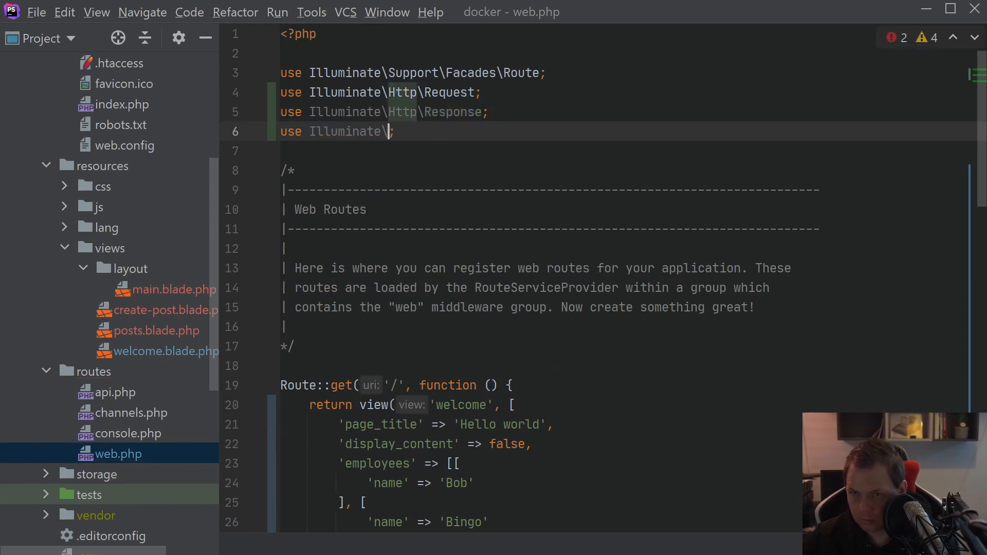
Import Illuminate\Routing\Redirector via the completion popup on a new use line.
text(Routing)
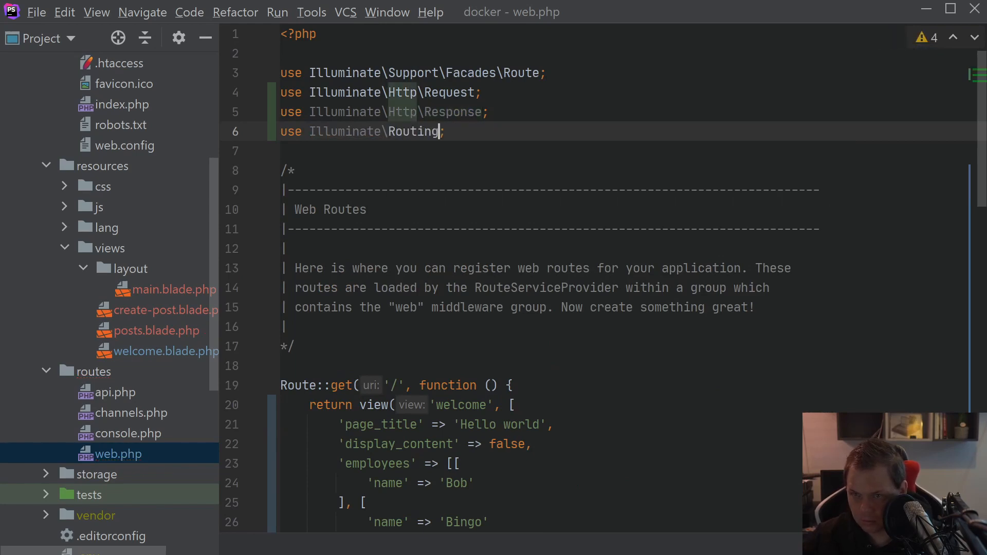
text(\)
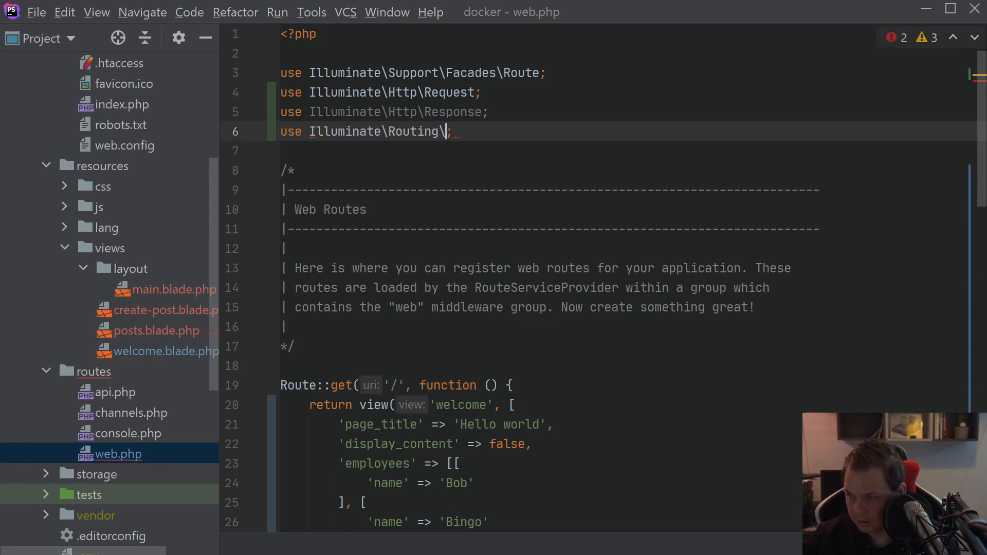
text(Re)
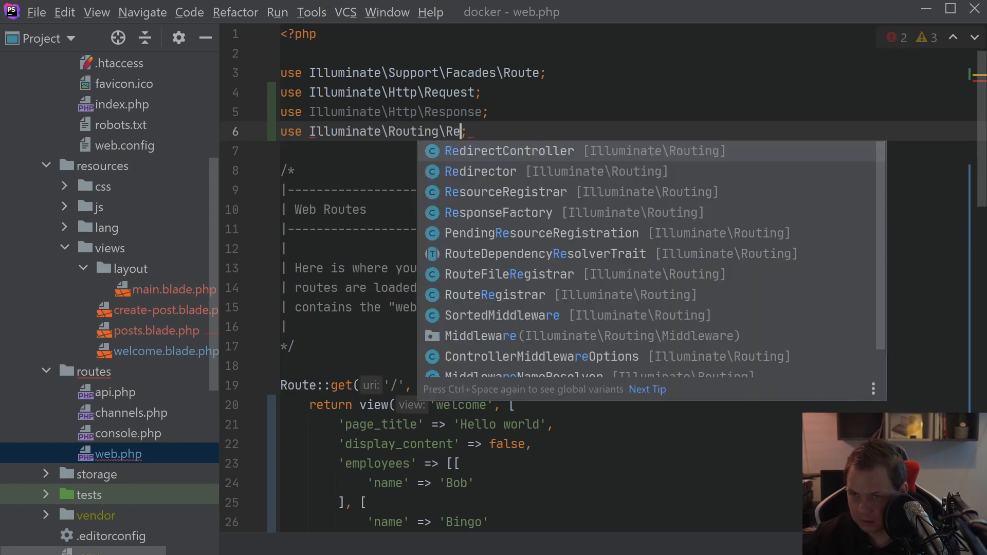
click(480, 171)
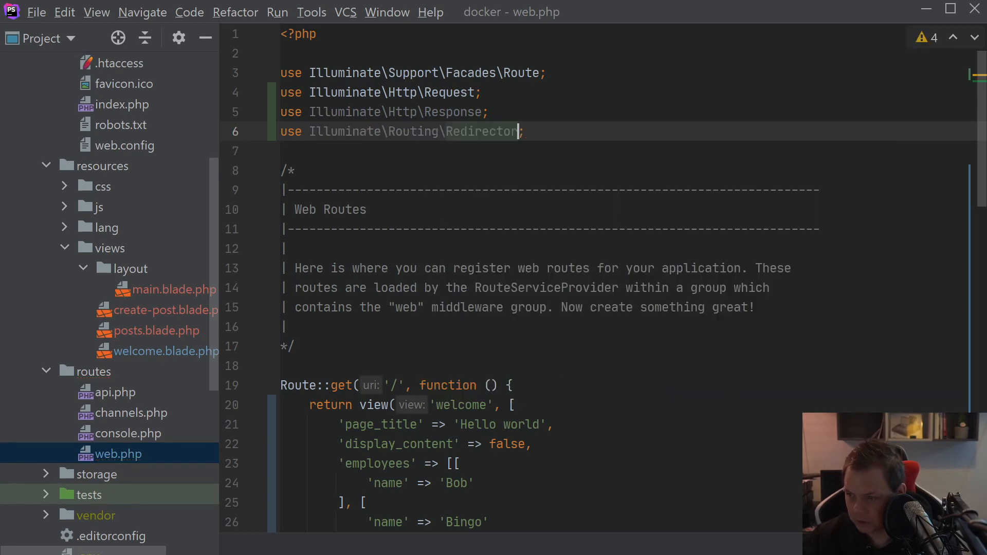
scroll(down, 3)
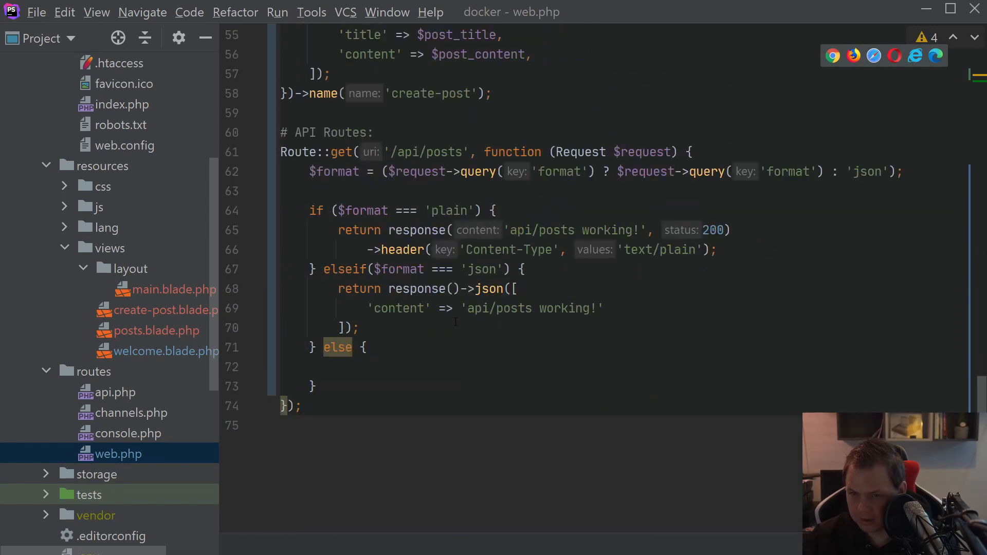
Begin a redirect( call inside the else branch of the /api/posts route.
text(re)
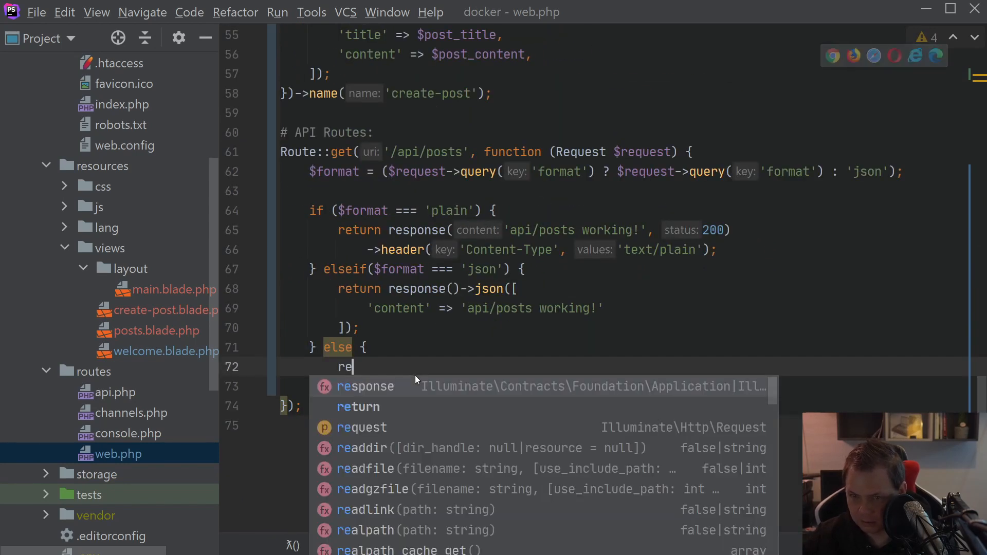
text(direct()
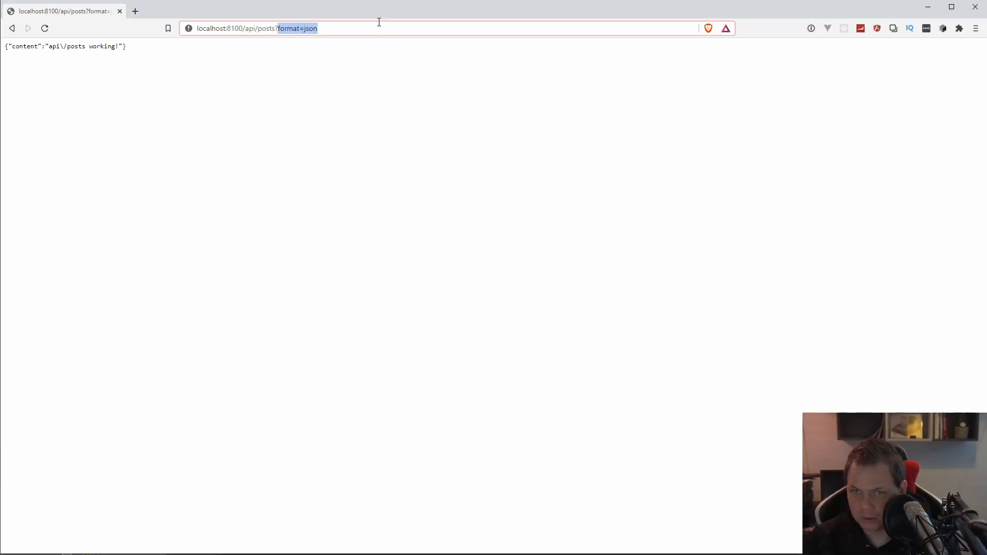
Request /api/posts?format=json in Chrome, then change the format value to sss.
text(sss)
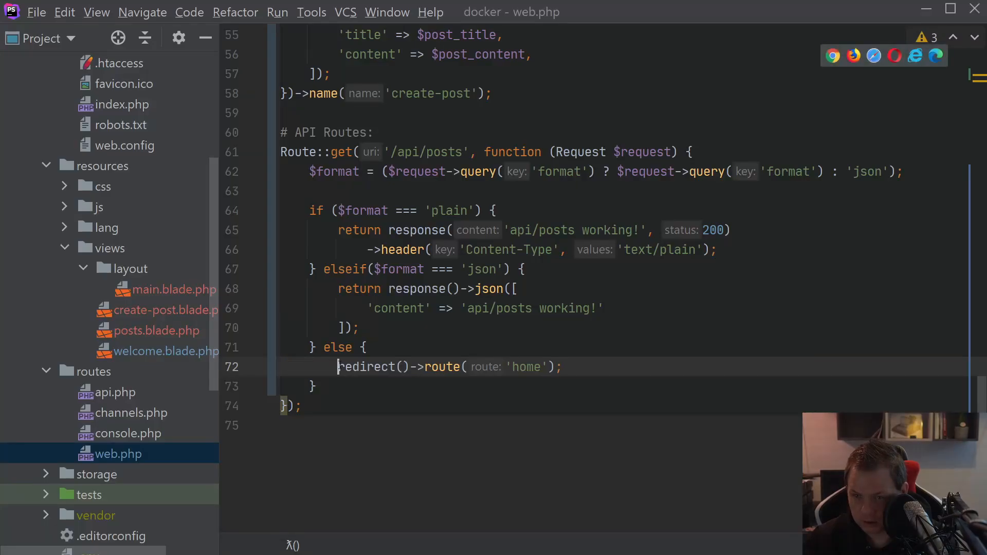
Return redirect()->route('home') from the else branch as the fallback.
text(ret)
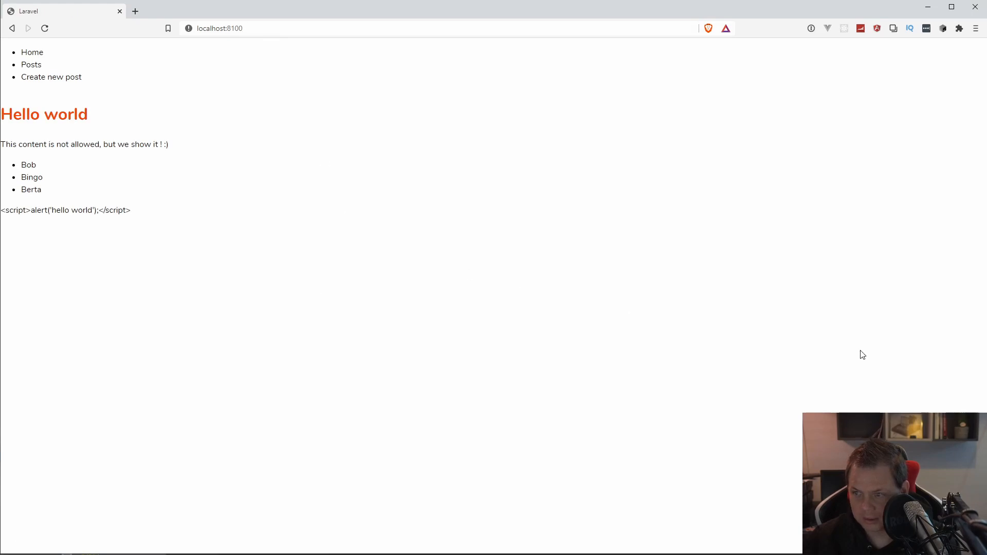
mouse_move(835, 387)
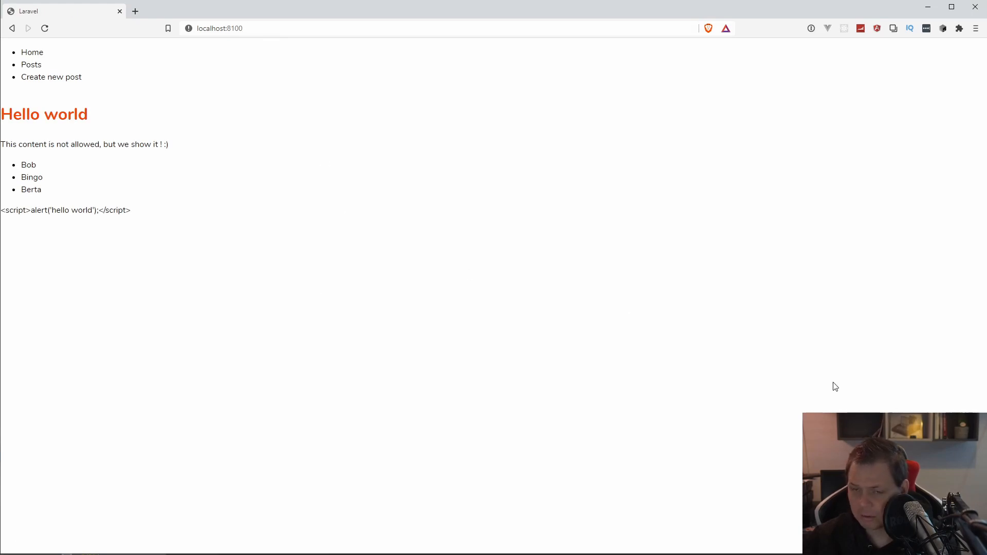